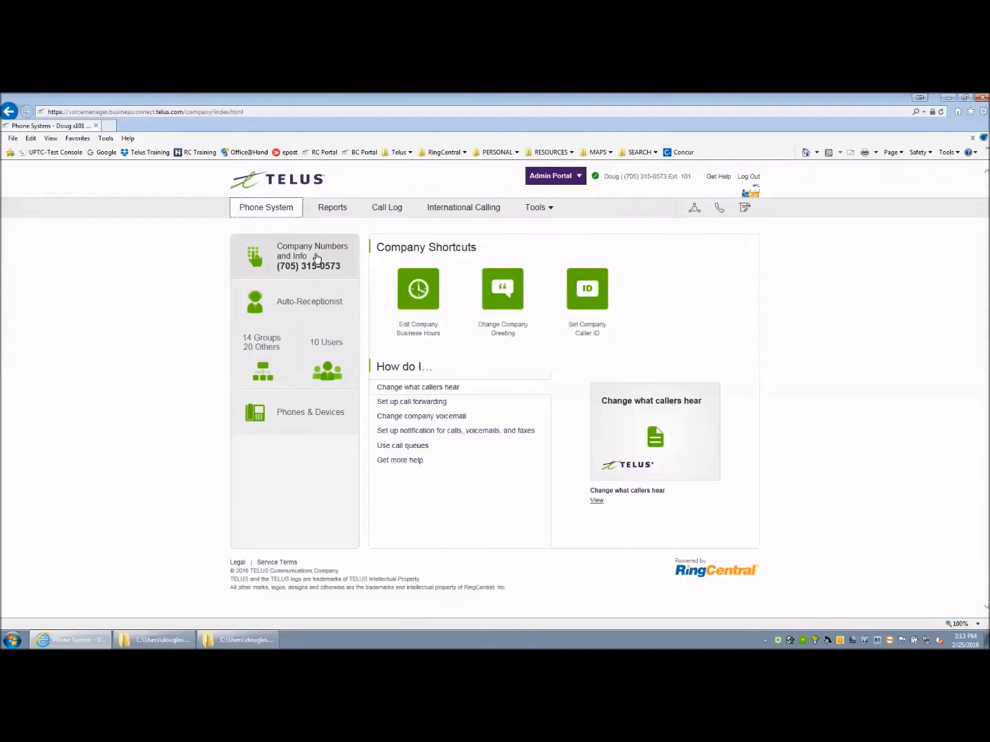
Step: Show Company Numbers and Info and browse down to the direct extension numbers
left_click(312, 256)
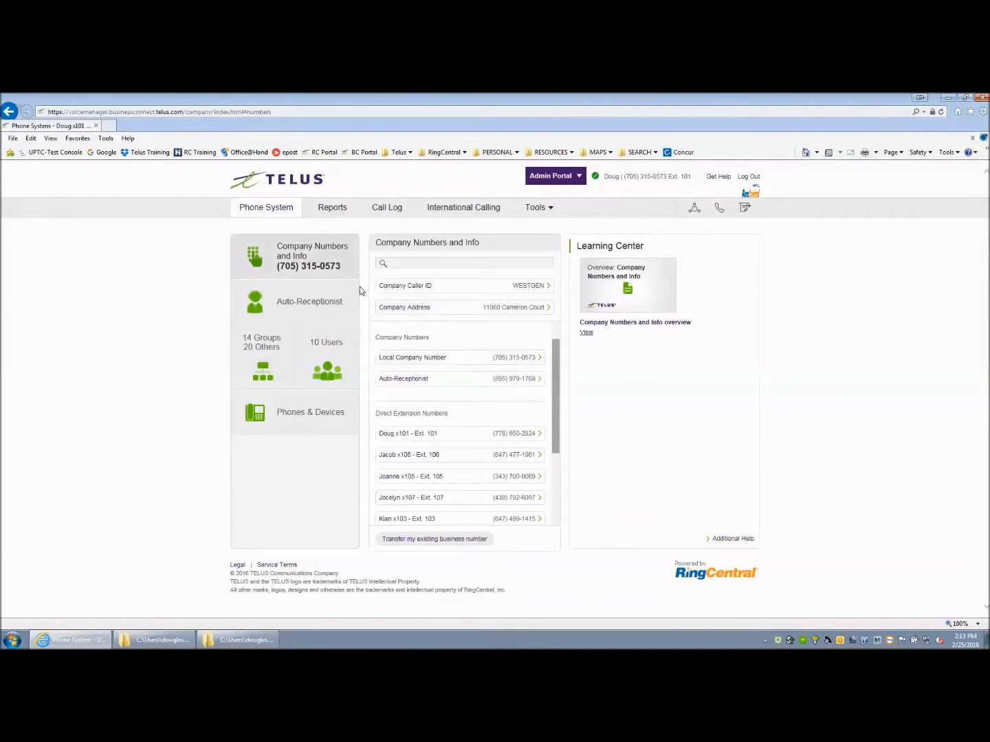
scroll("down", 3)
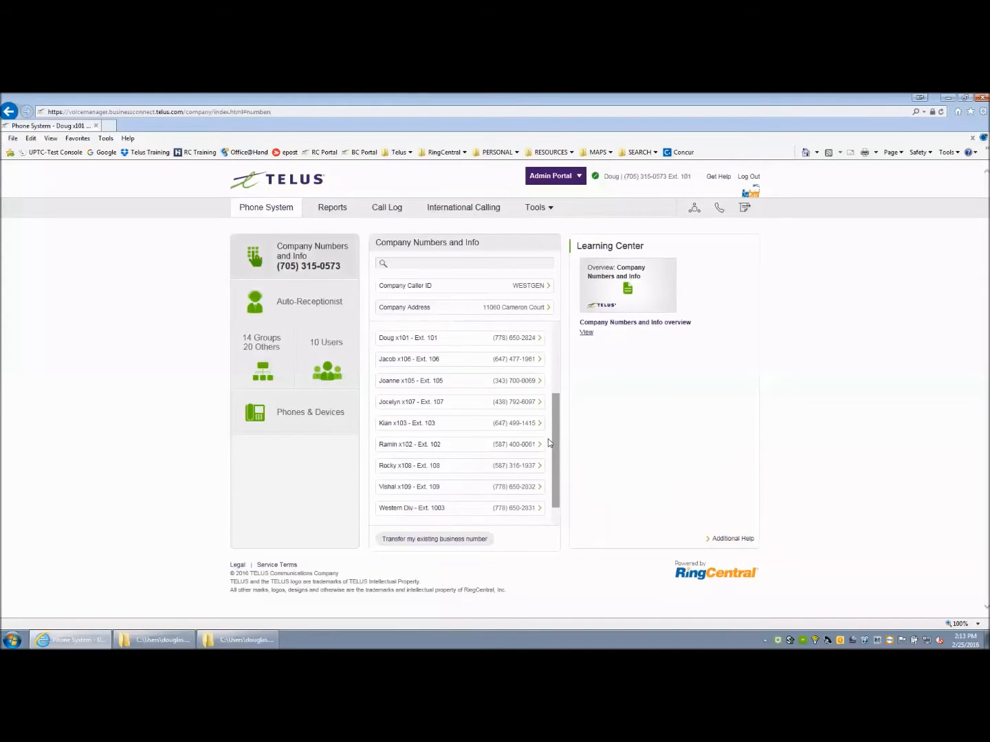
mouse_move(556, 462)
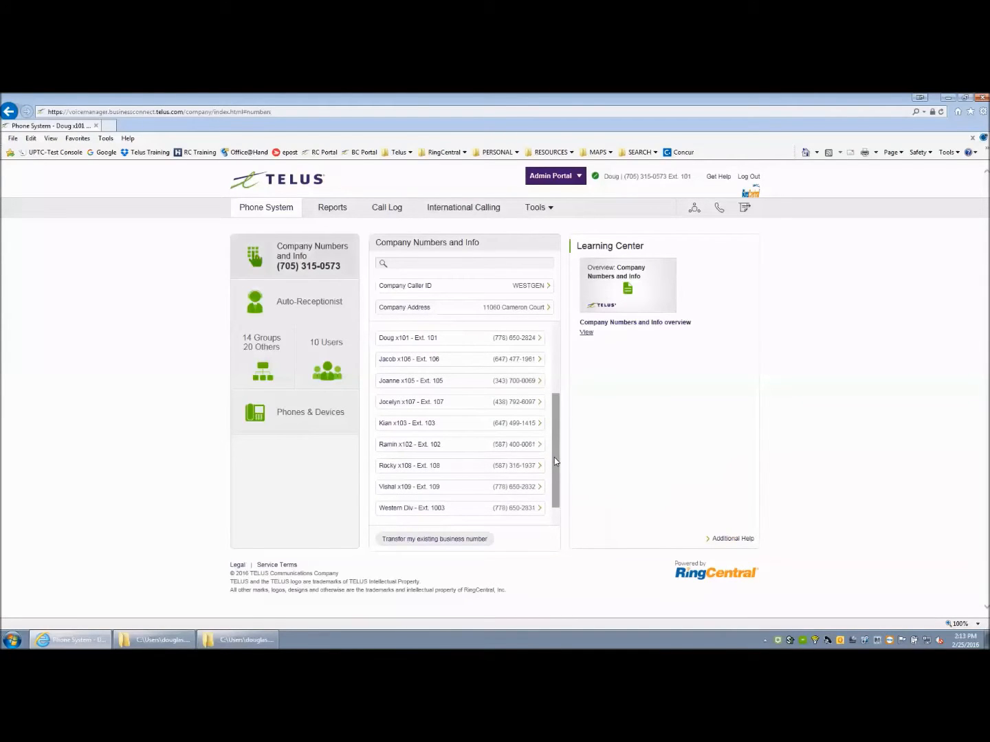
mouse_move(530, 448)
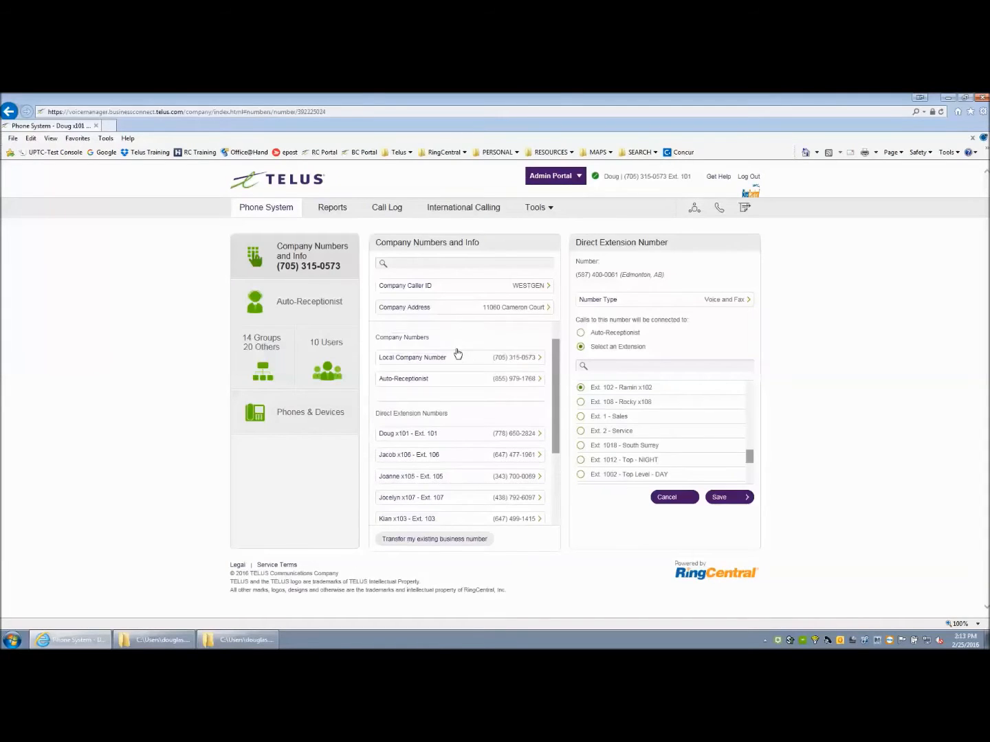
Step: Verify the Auto-Receptionist and local company numbers route to the Auto-Receptionist, then go to its settings
left_click(459, 378)
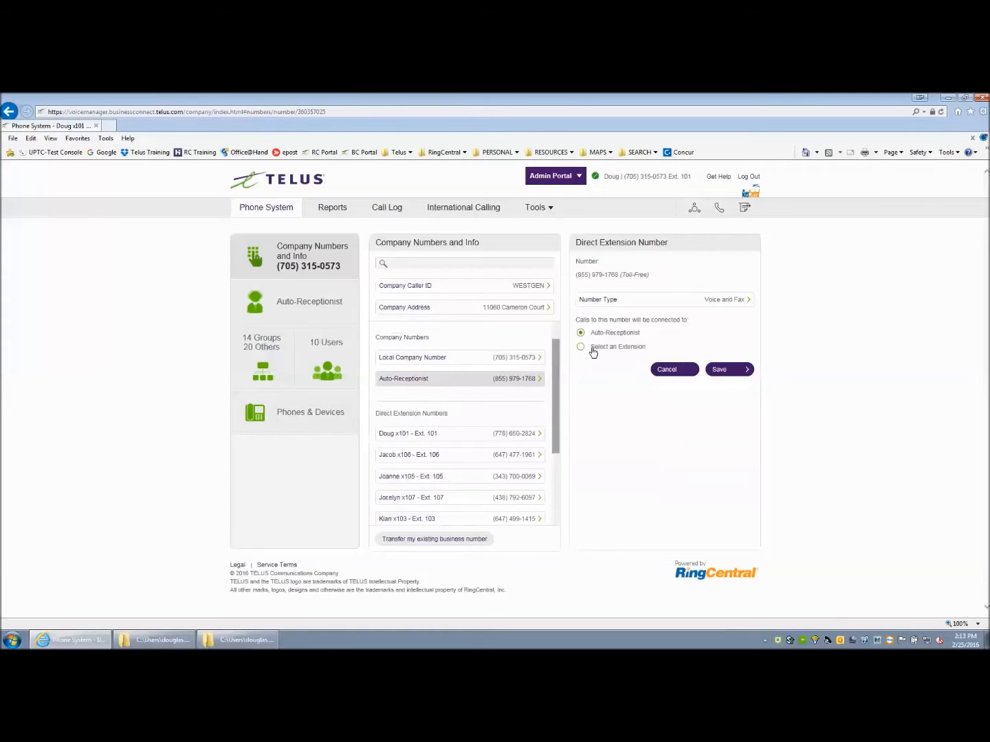
left_click(437, 357)
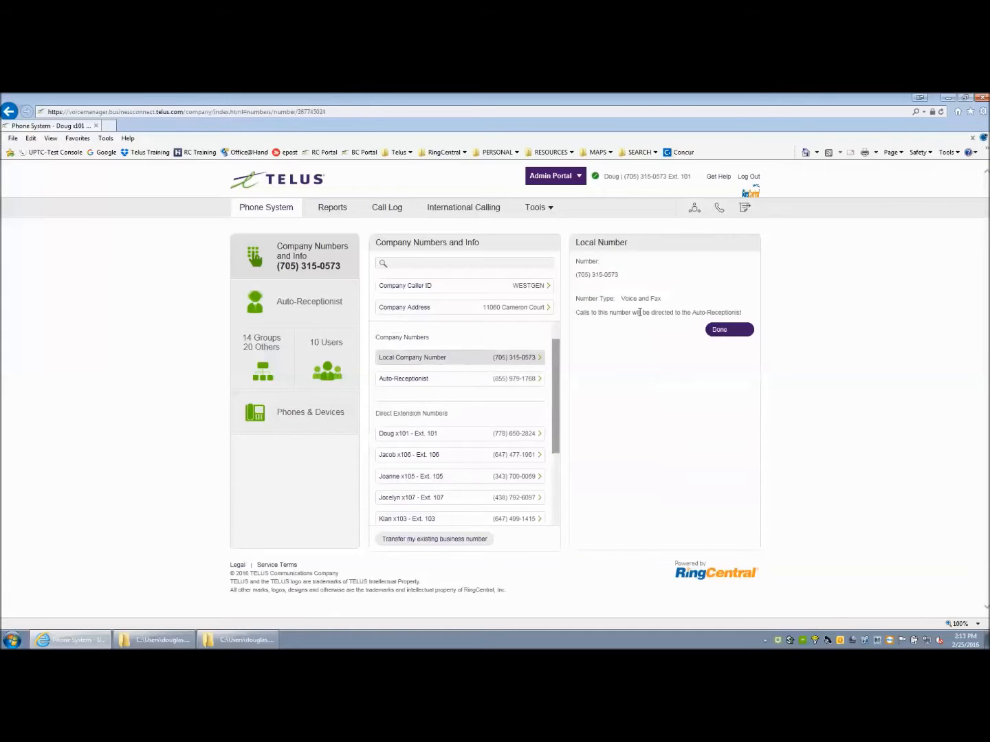
left_click_drag(631, 312, 742, 312)
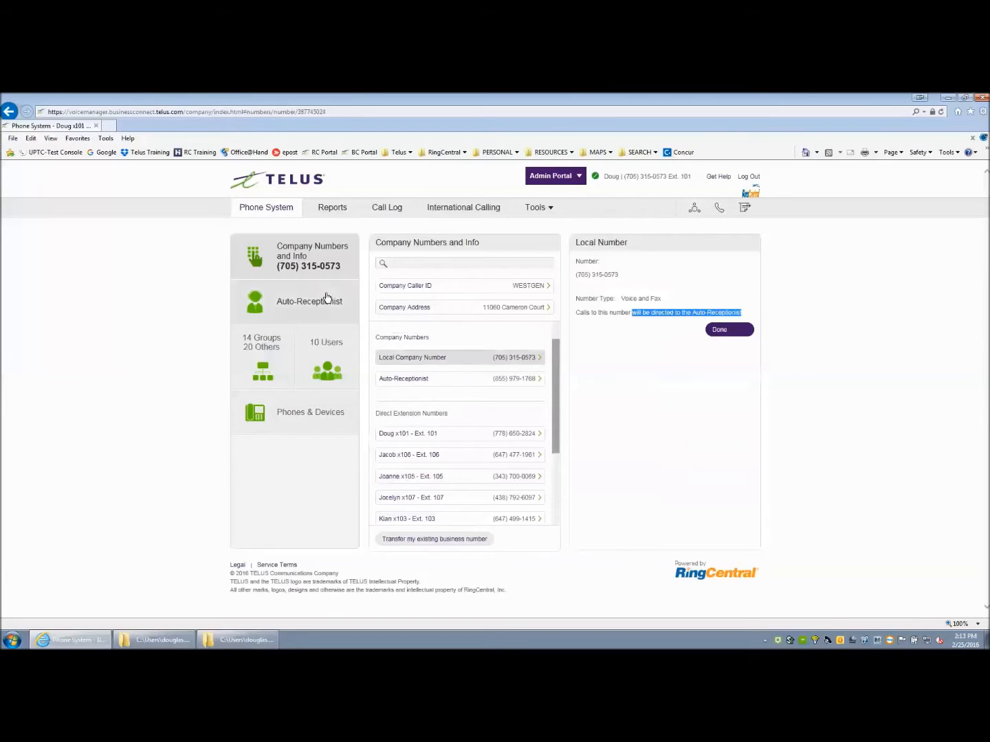
mouse_move(524, 383)
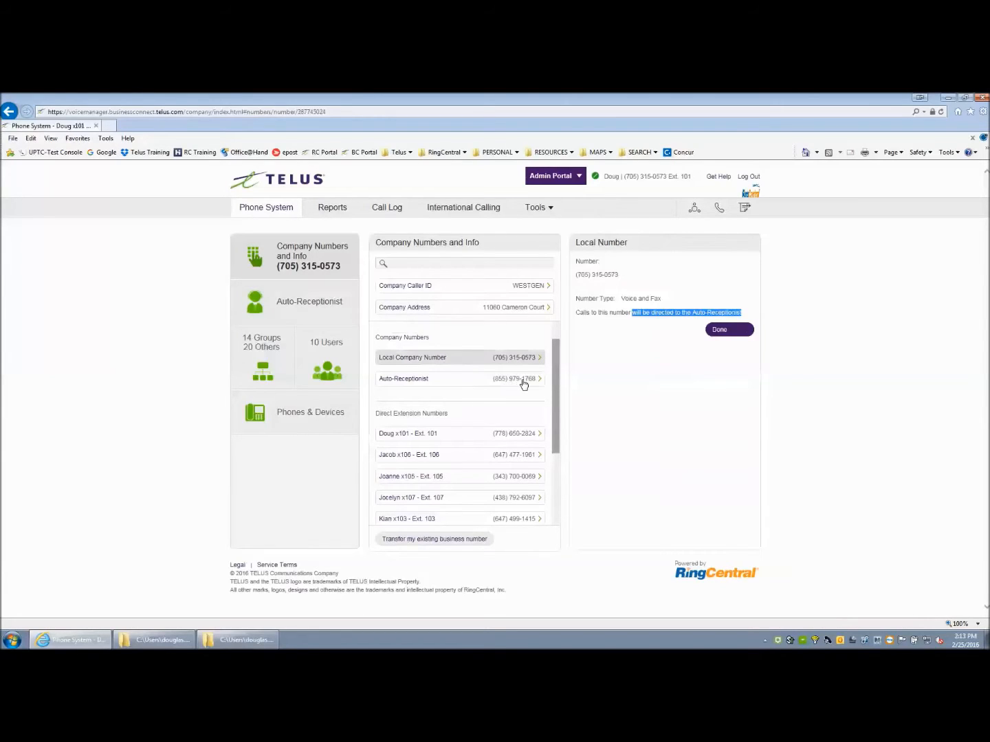
mouse_move(501, 385)
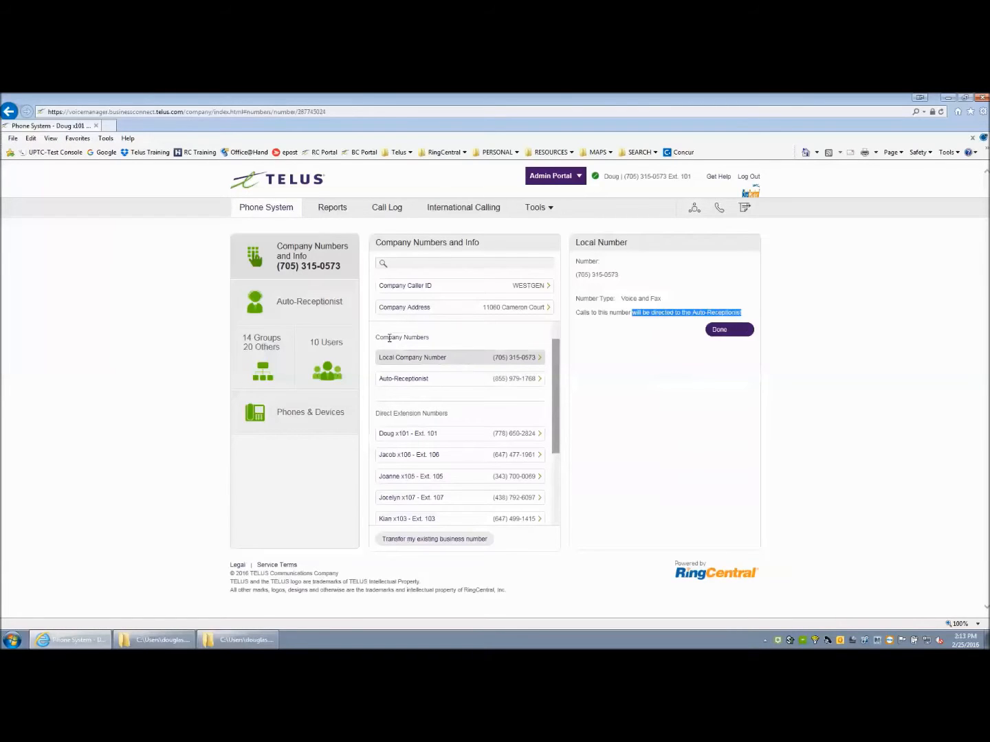
left_click(309, 301)
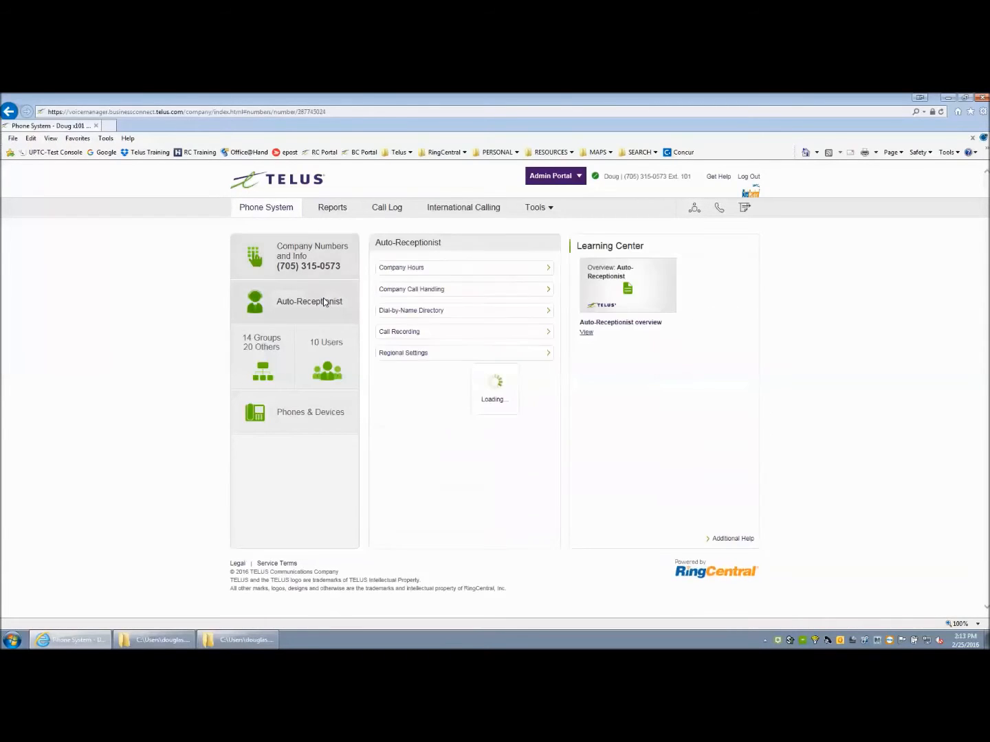
left_click(309, 301)
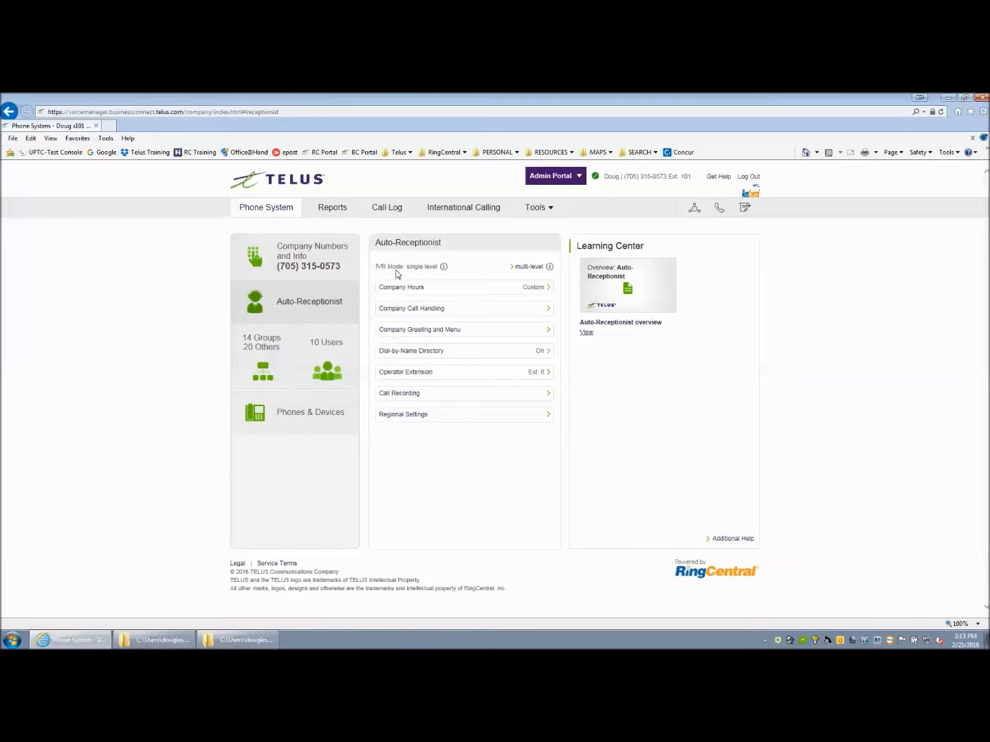
mouse_move(434, 278)
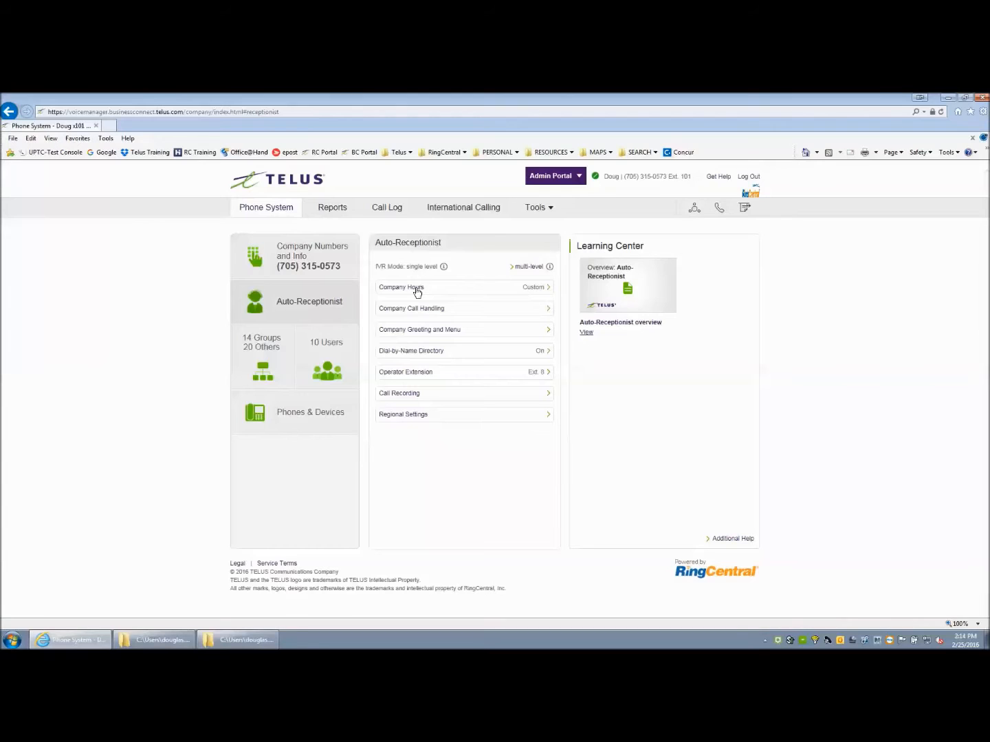
Step: Specify company hours with Monday closing at 5:00 PM and save them
left_click(401, 285)
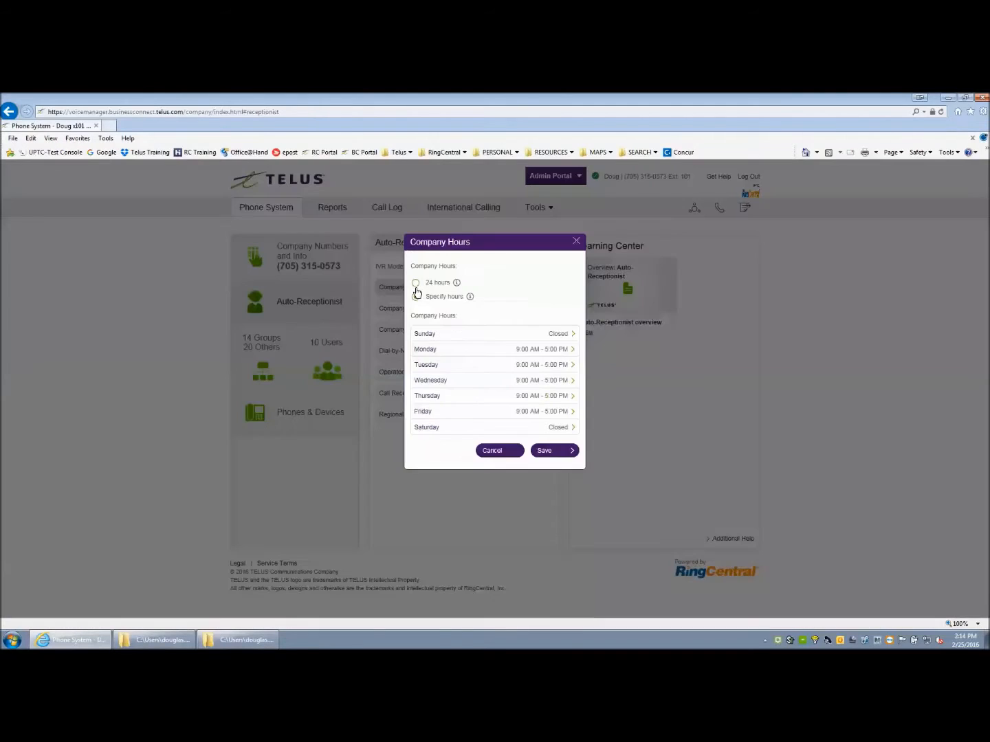
left_click(415, 297)
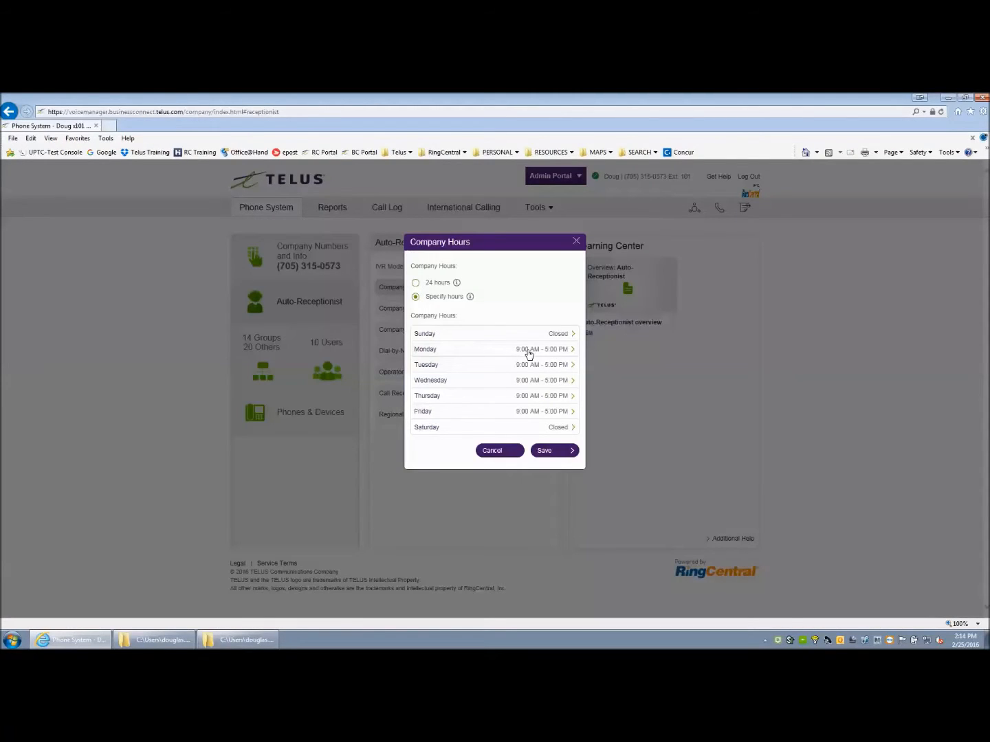
left_click(529, 349)
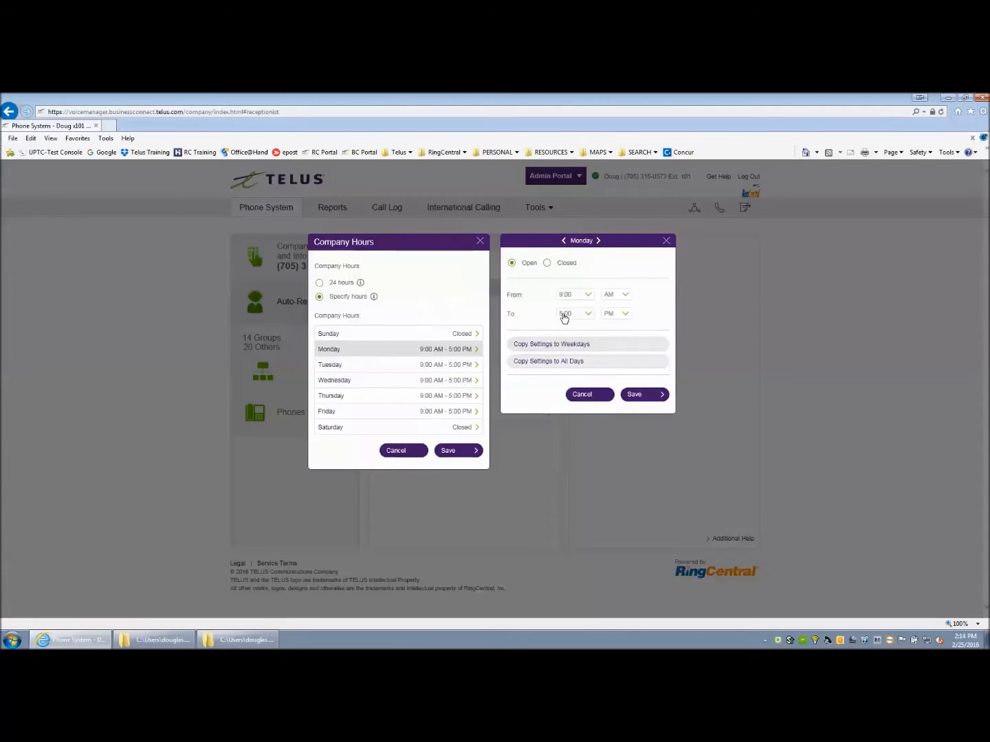
left_click(575, 313)
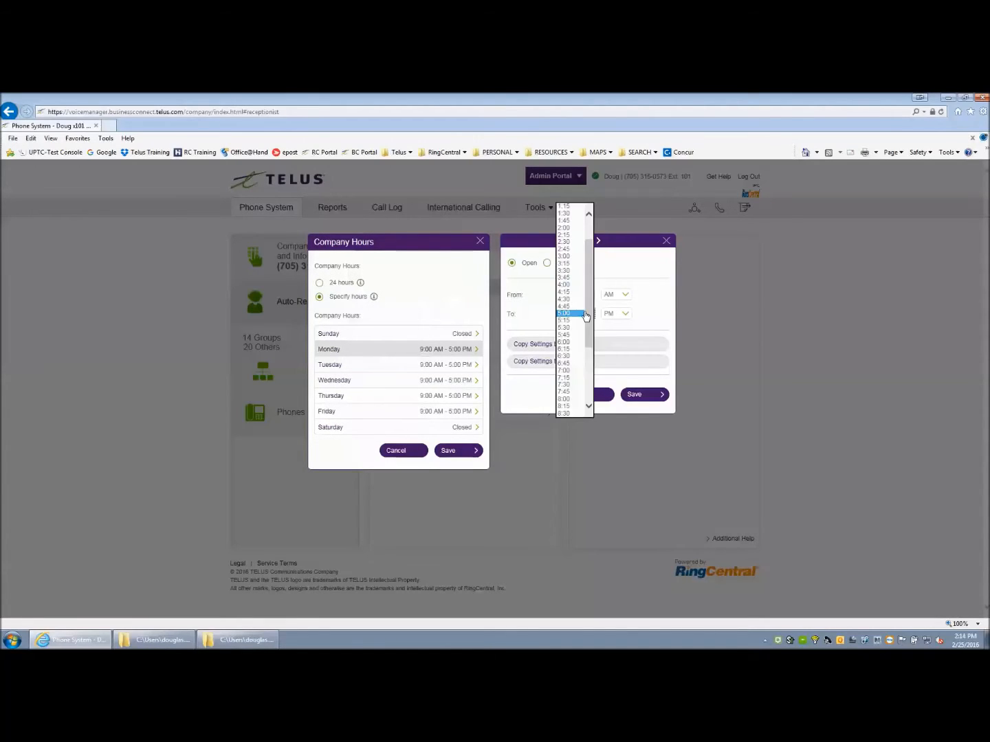
left_click(565, 314)
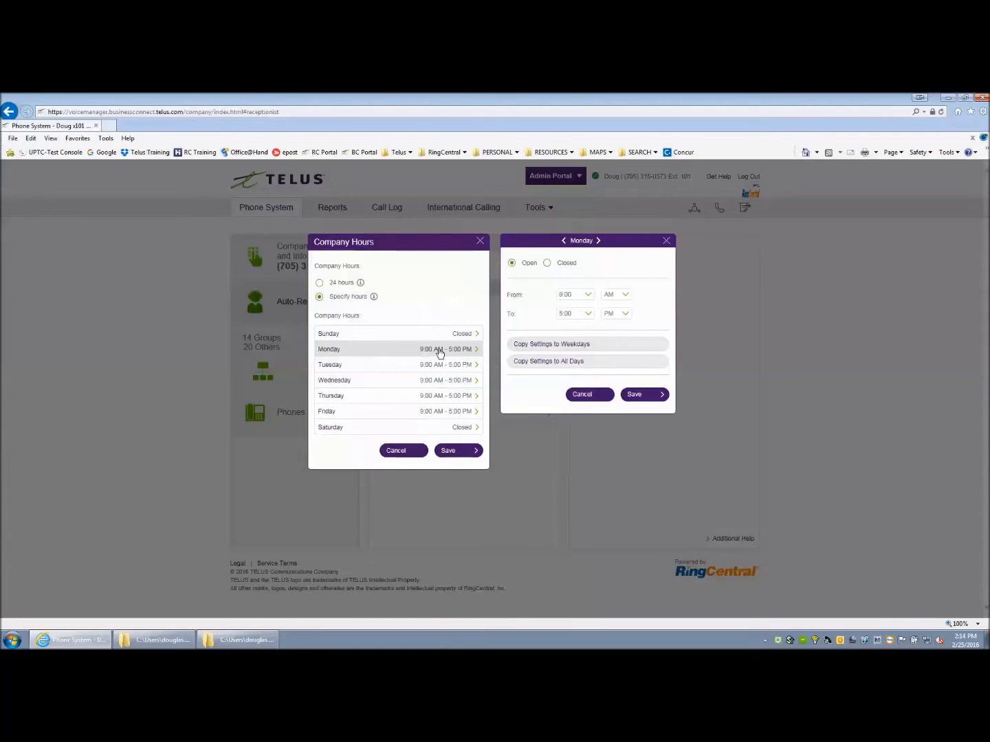
mouse_move(452, 436)
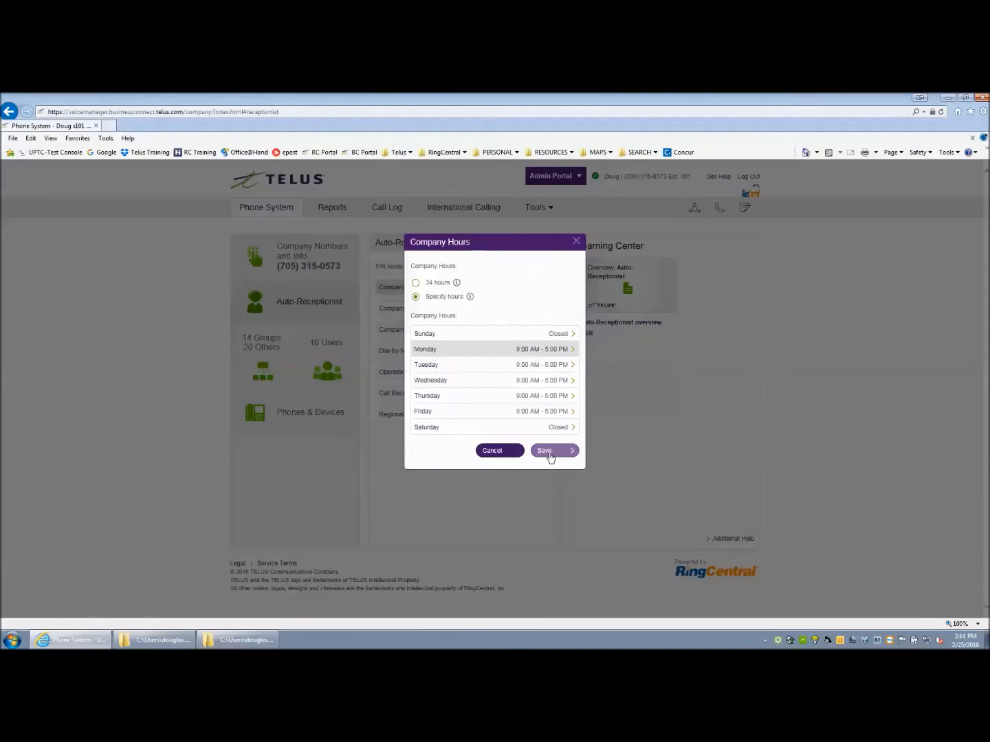
left_click(553, 451)
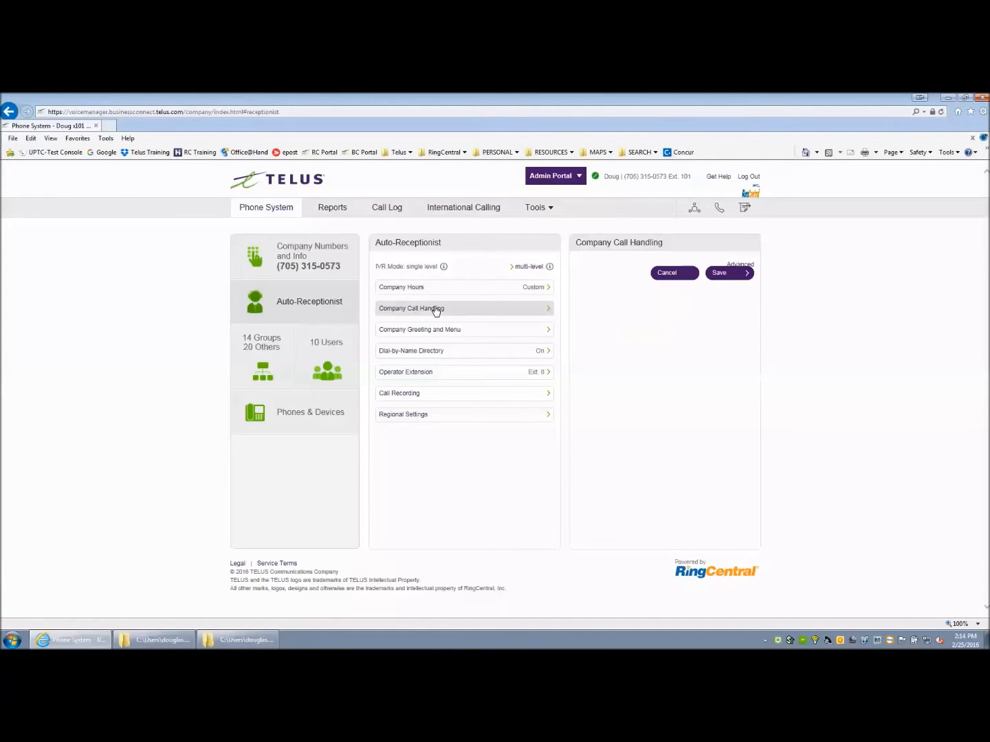
Step: Set call handling to play the company greeting during company hours and after hours, and save
left_click(411, 308)
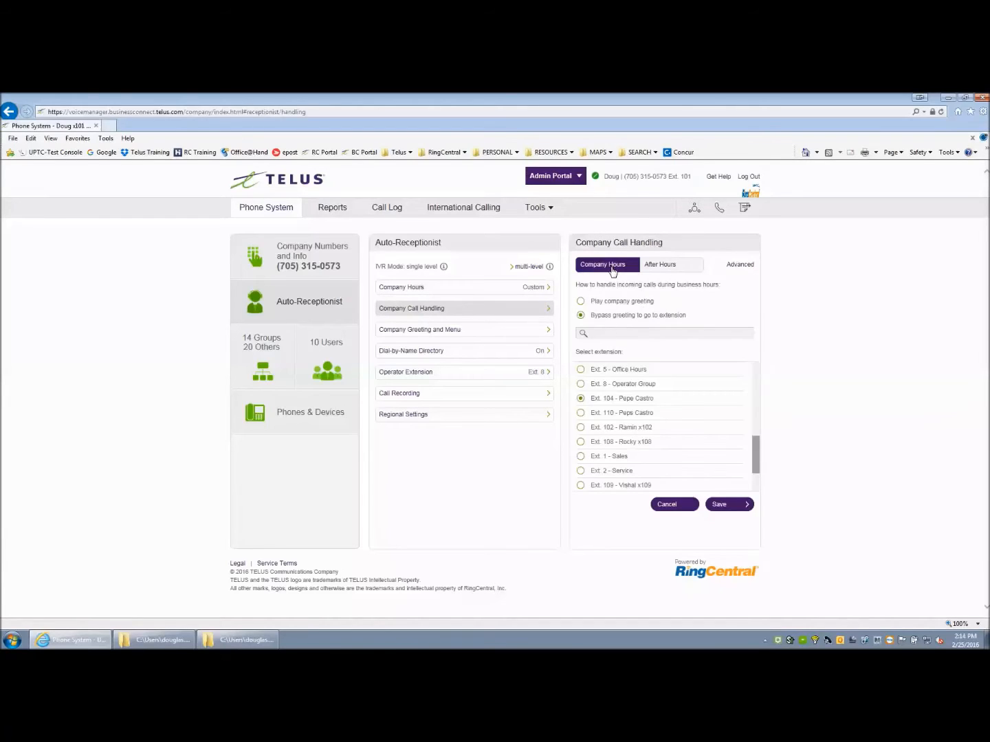
mouse_move(610, 268)
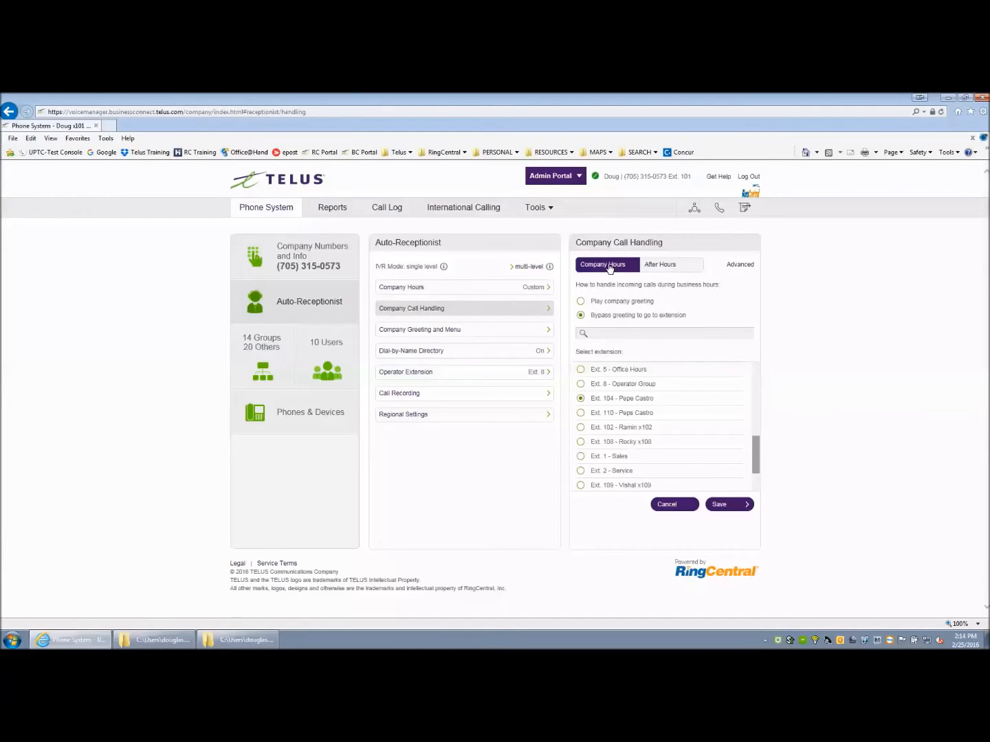
left_click(579, 301)
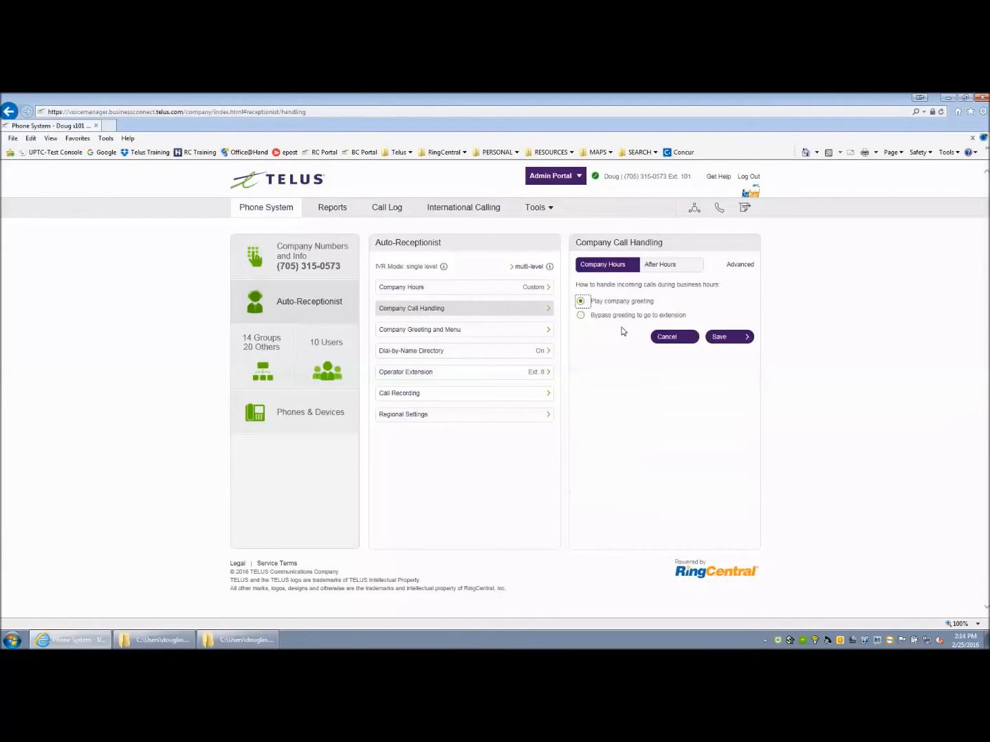
left_click(671, 264)
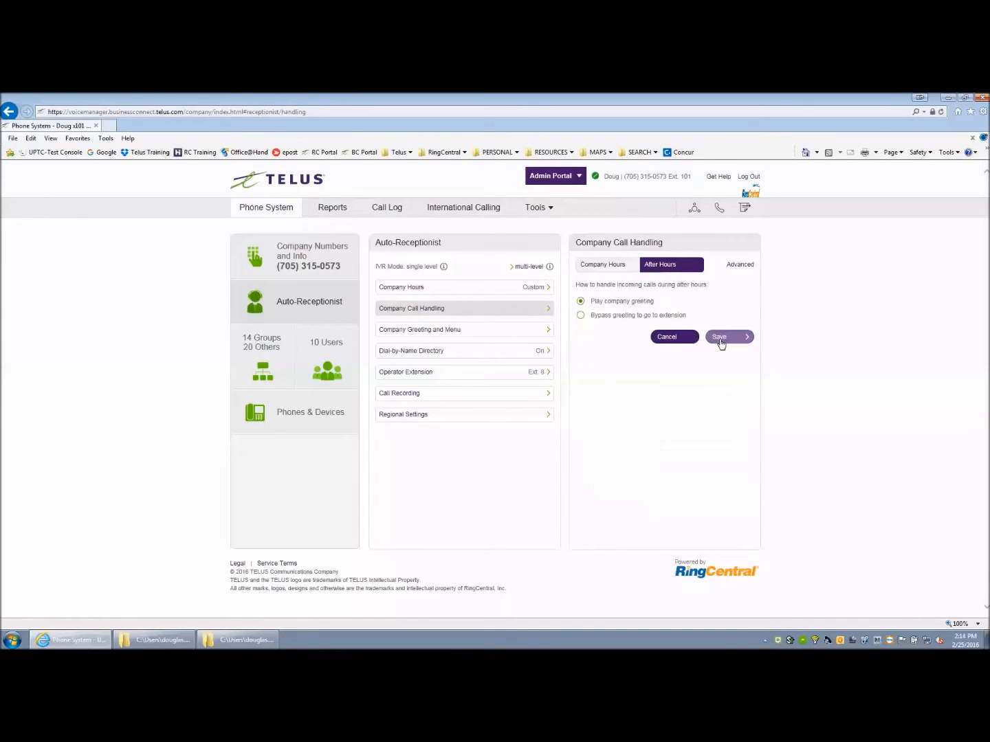
left_click(729, 337)
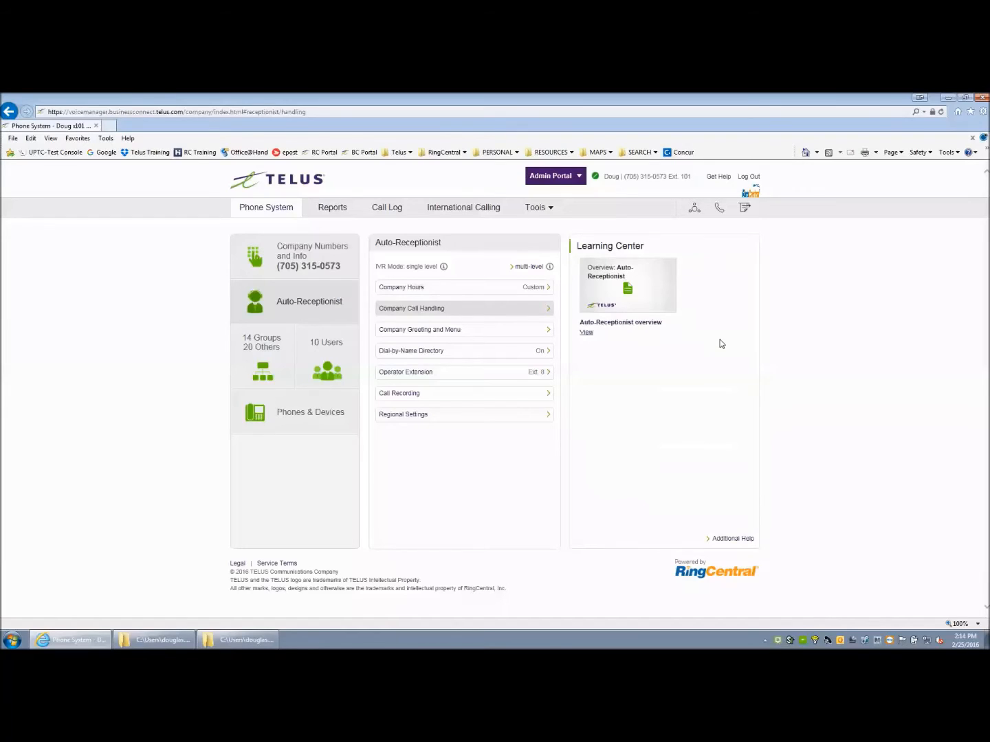
mouse_move(434, 335)
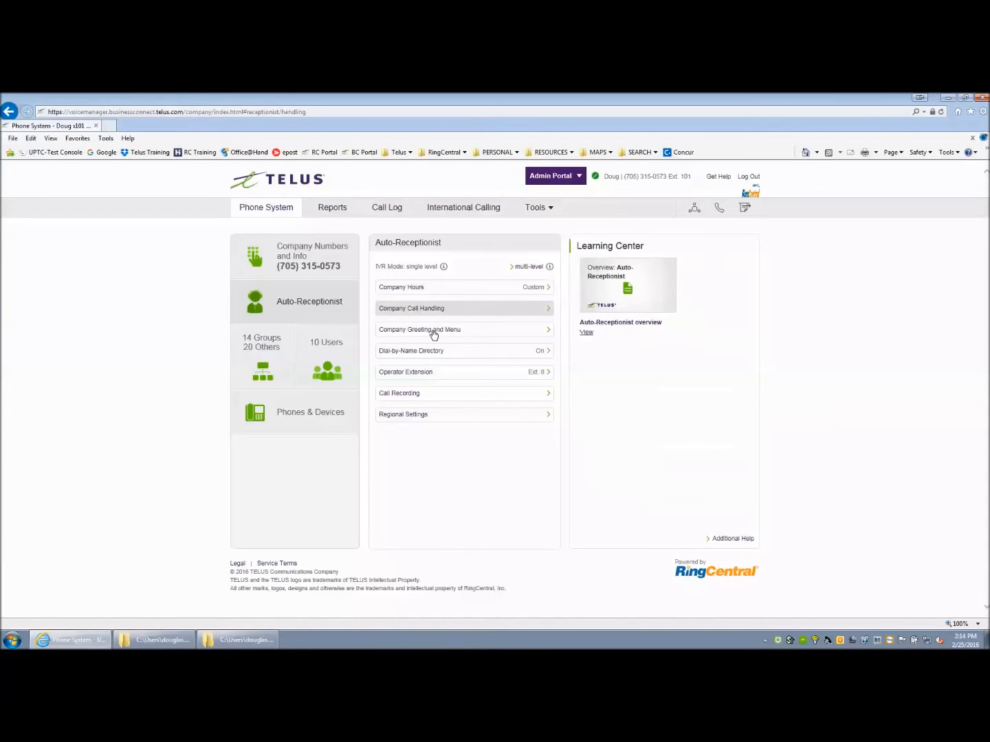
Step: Show the Company Greeting and Menu settings for company hours
left_click(419, 330)
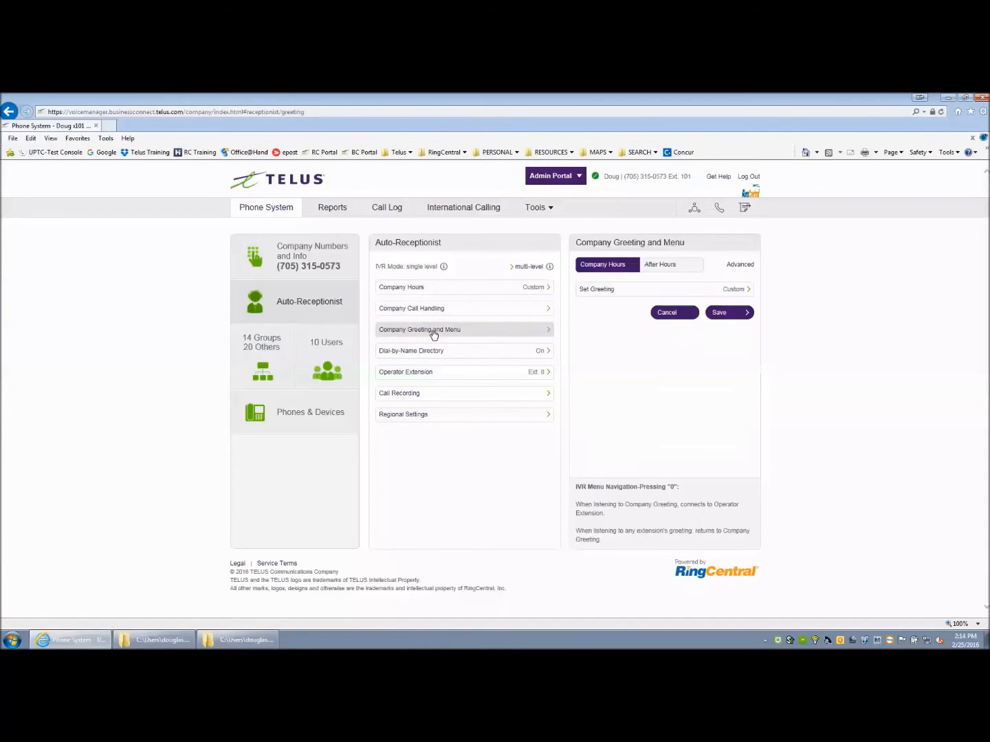
mouse_move(606, 279)
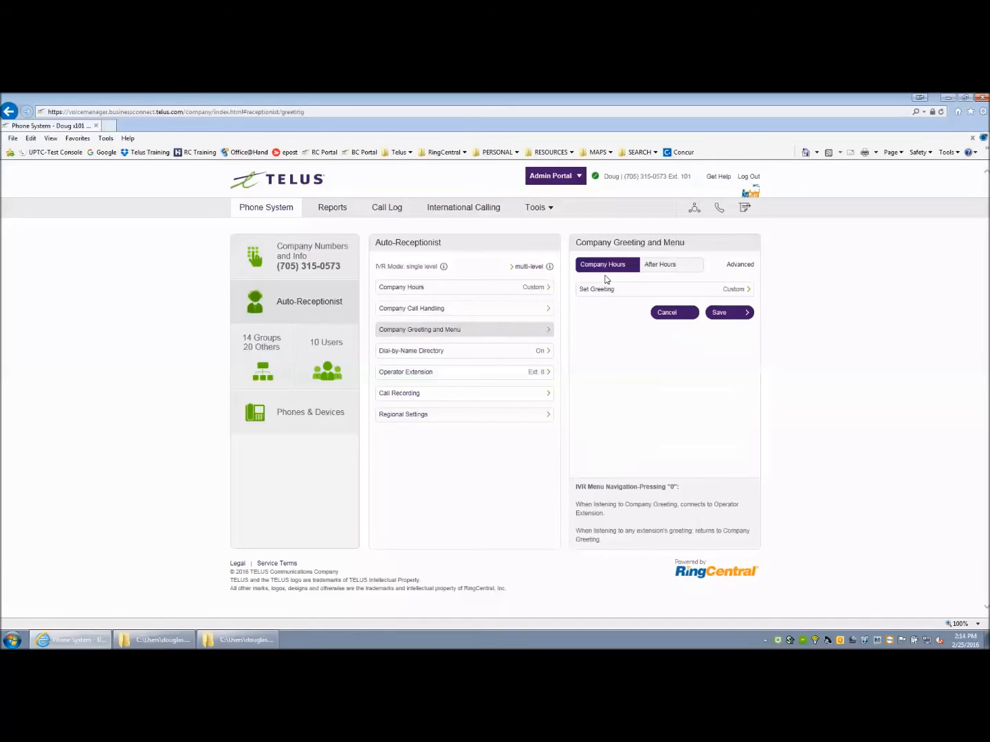
mouse_move(664, 266)
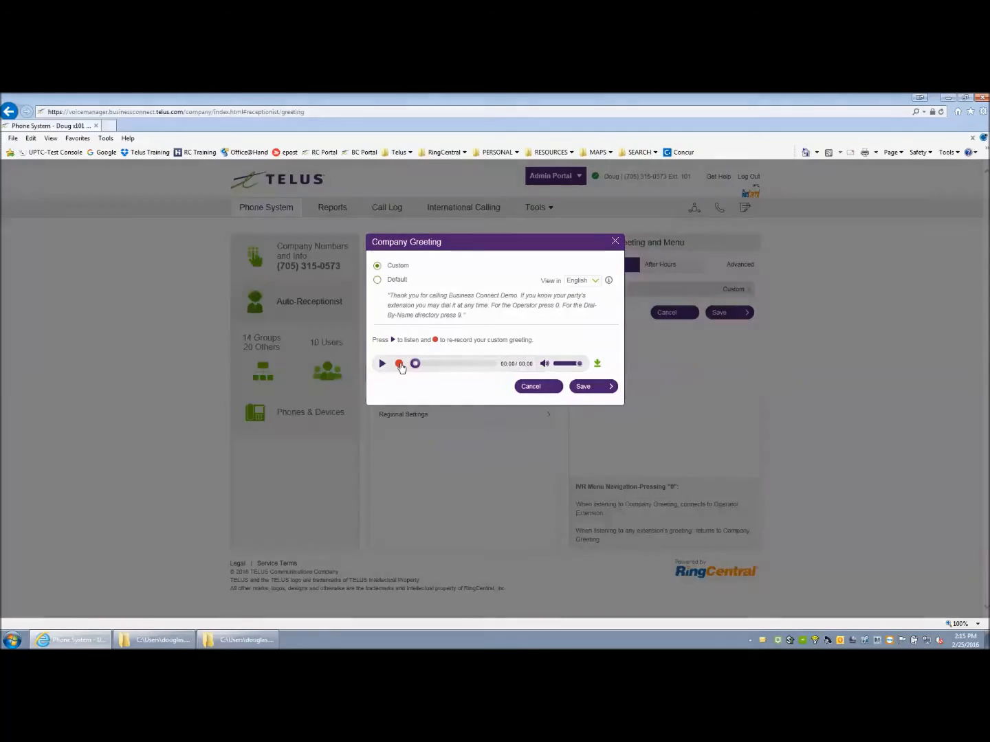
Step: In the greeting's Record Over the Phone options, choose to be called at a new number
left_click(401, 363)
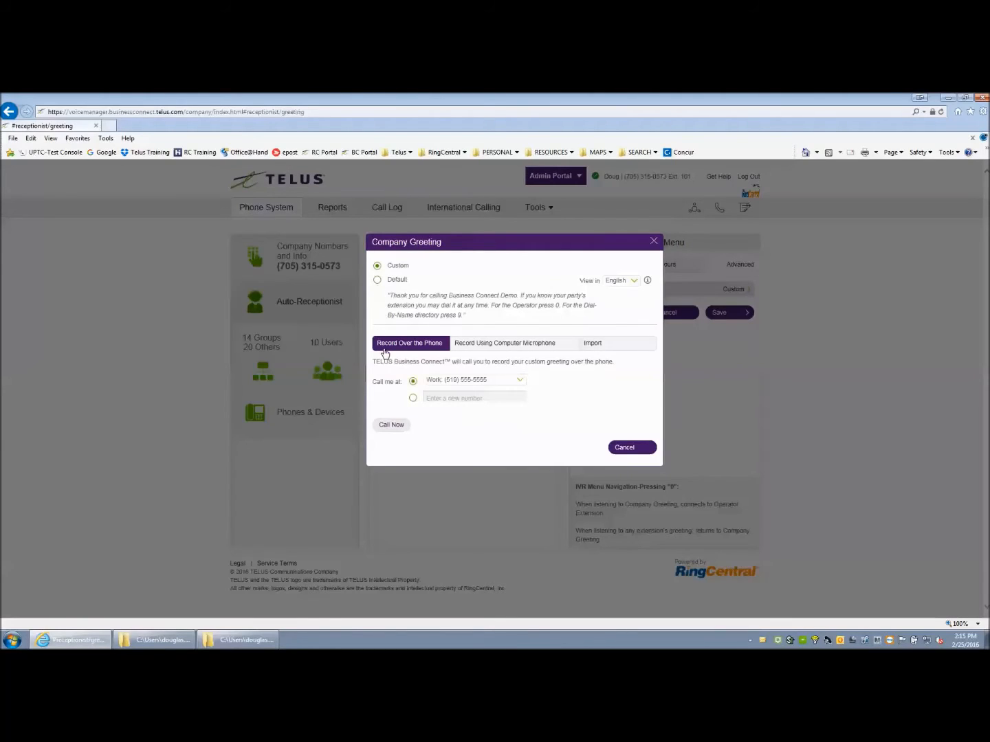
mouse_move(410, 354)
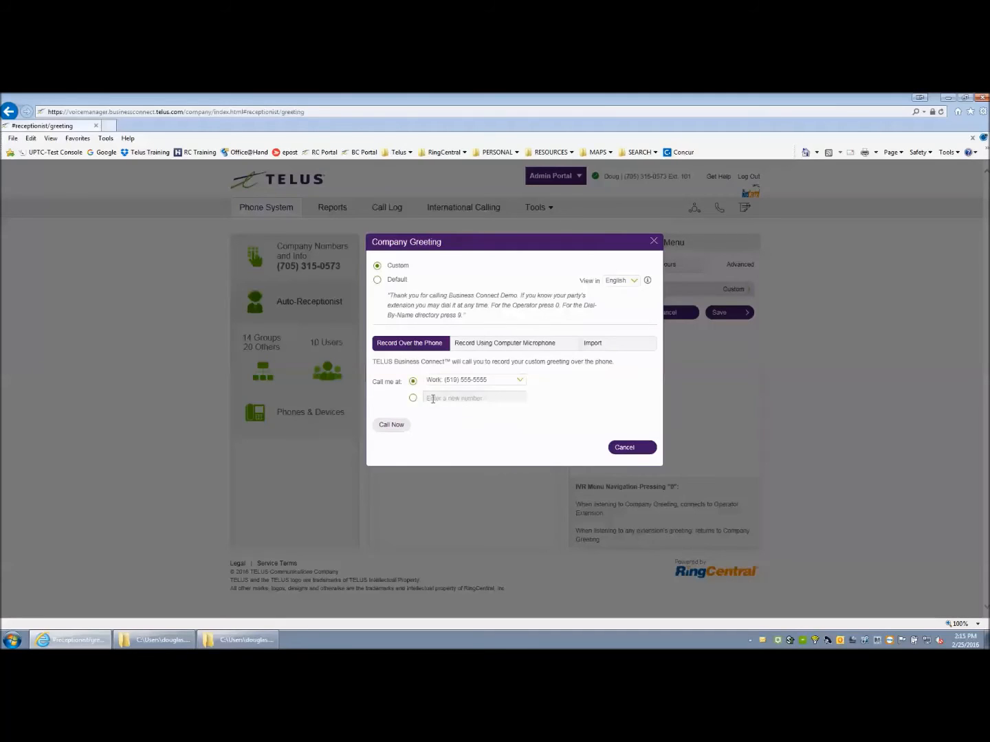
left_click(412, 397)
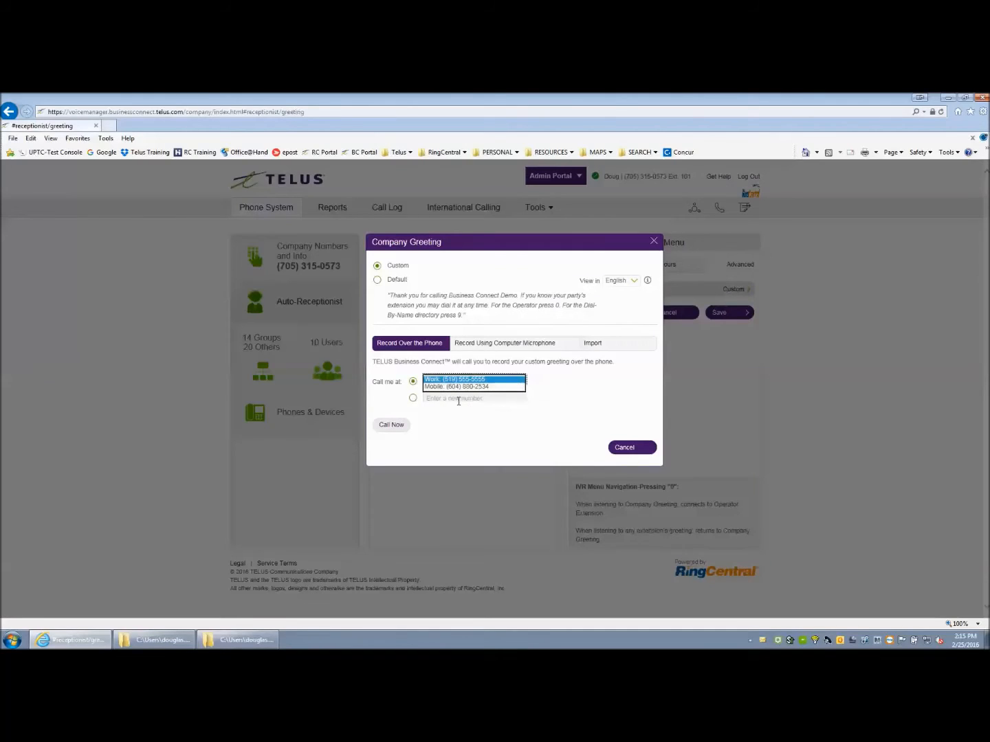
left_click(412, 399)
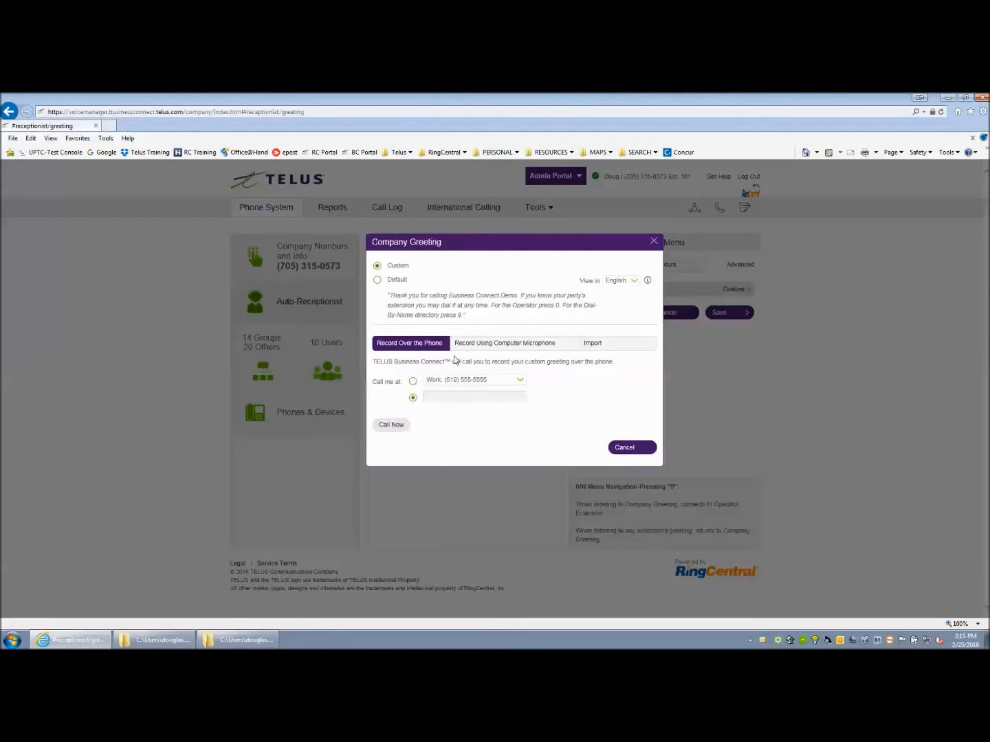
left_click(505, 343)
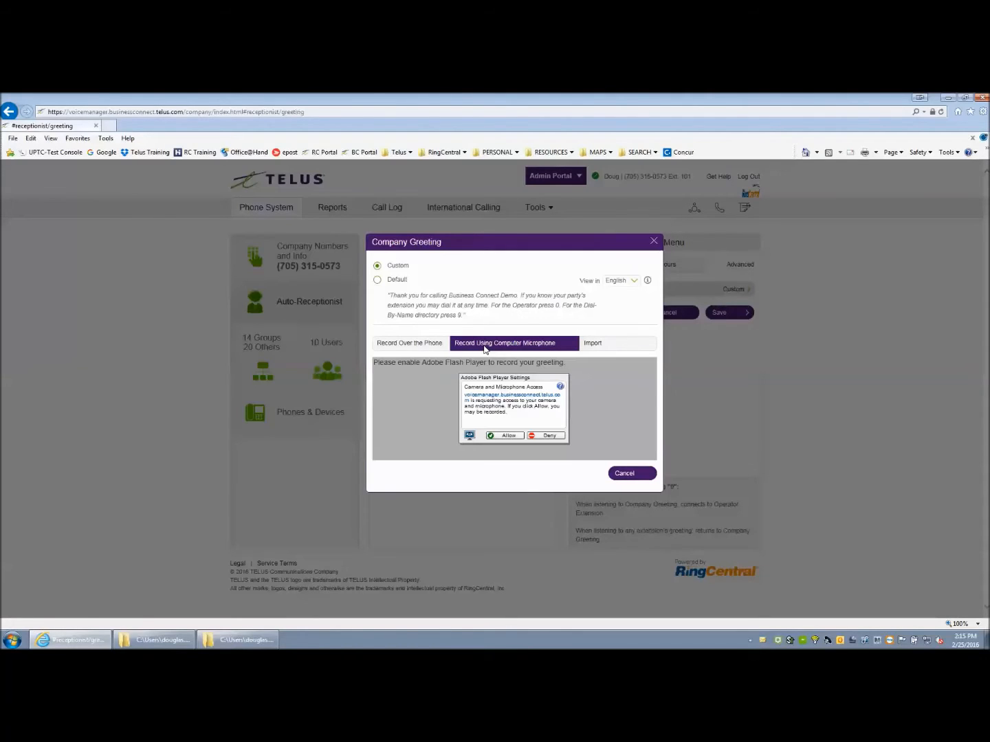
Step: Review the computer-microphone and file-import greeting options, then cancel the dialog
left_click(506, 434)
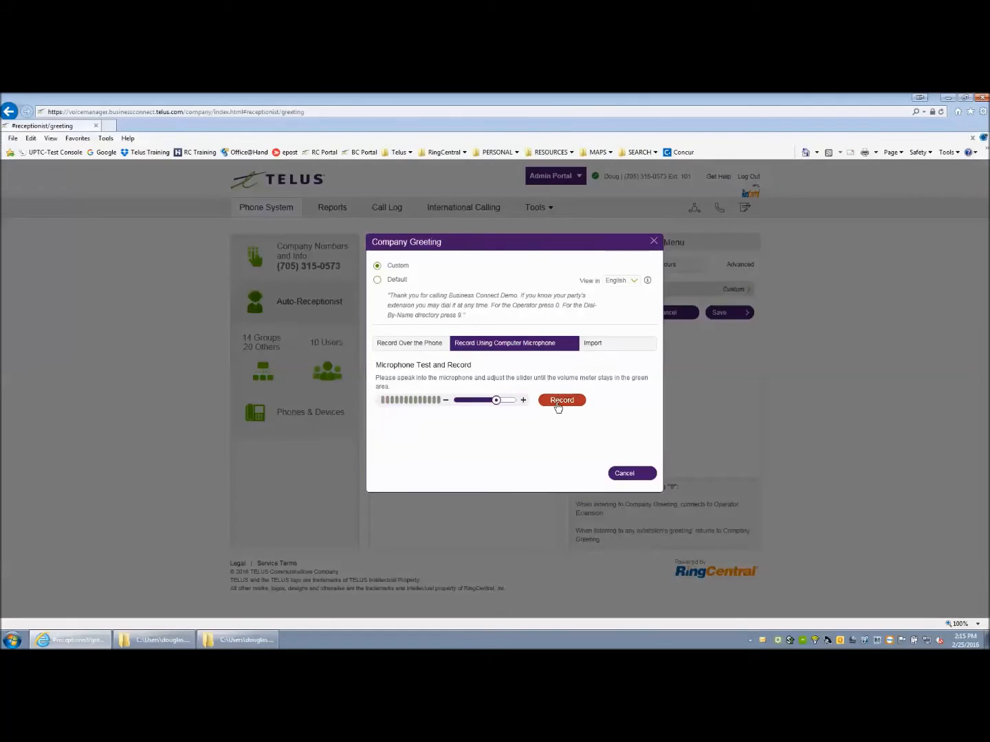
mouse_move(591, 346)
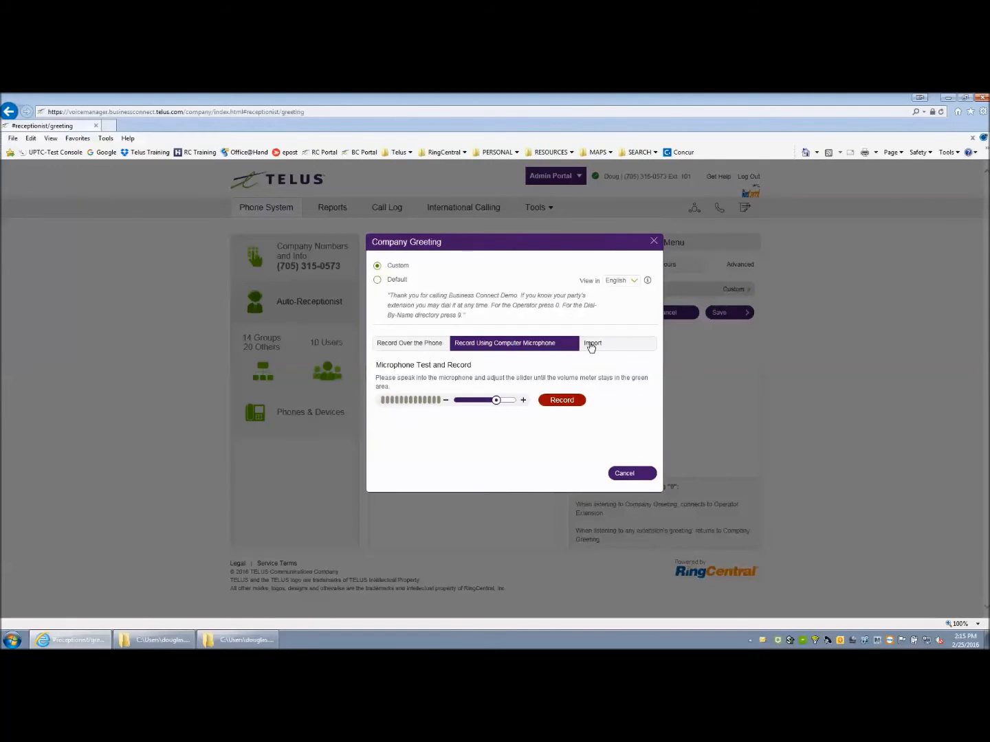
left_click(593, 344)
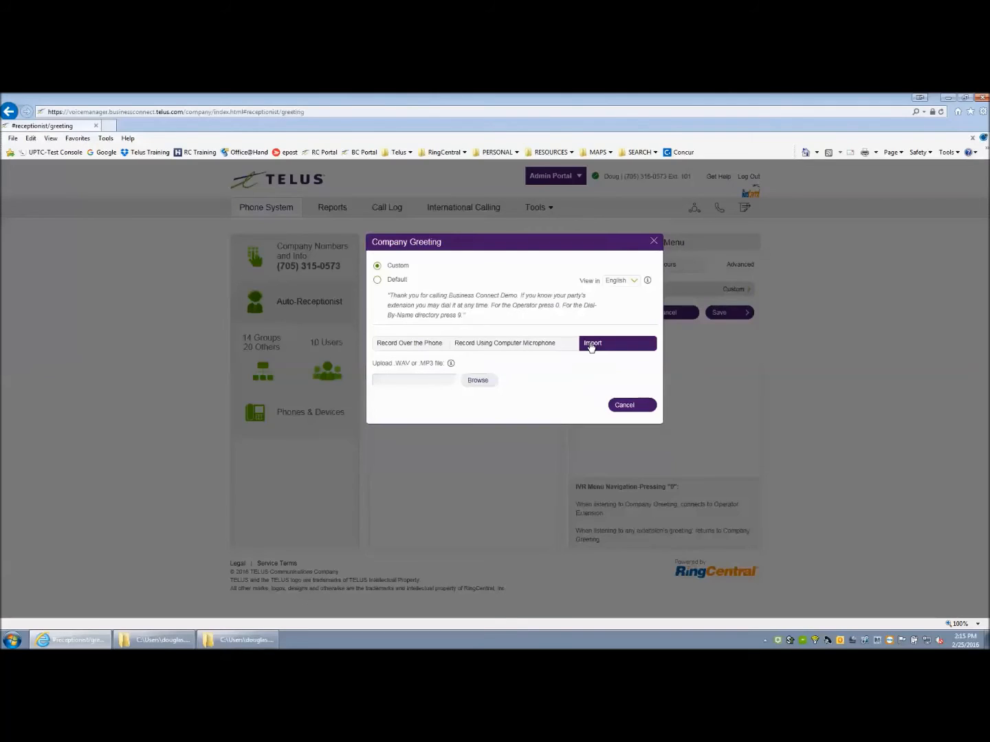
mouse_move(485, 364)
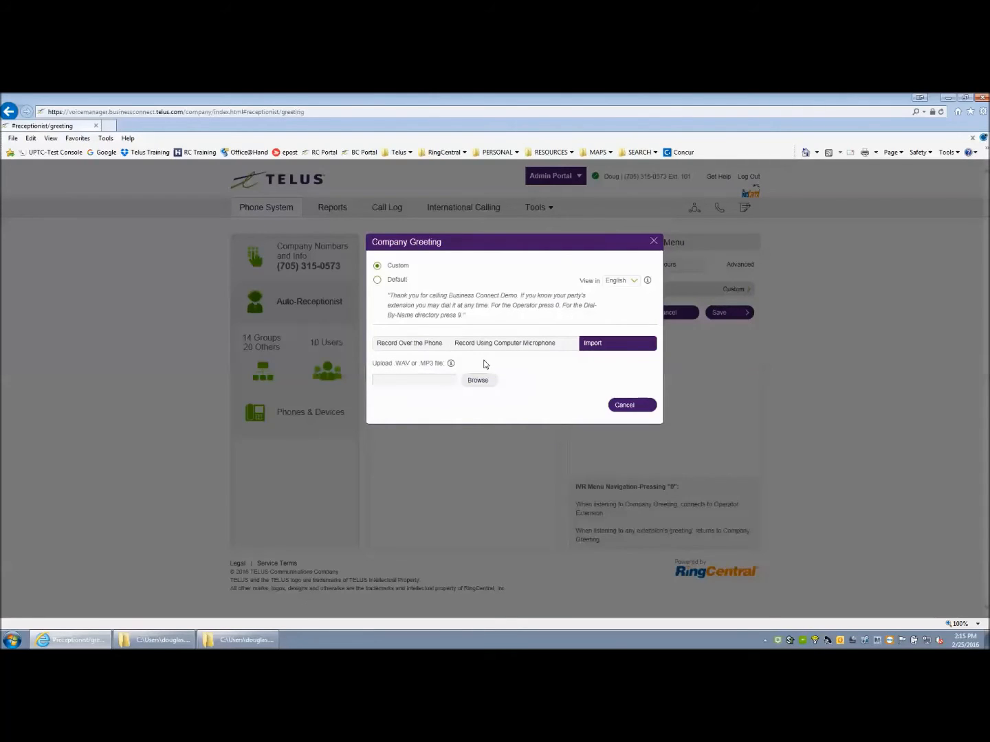
mouse_move(399, 368)
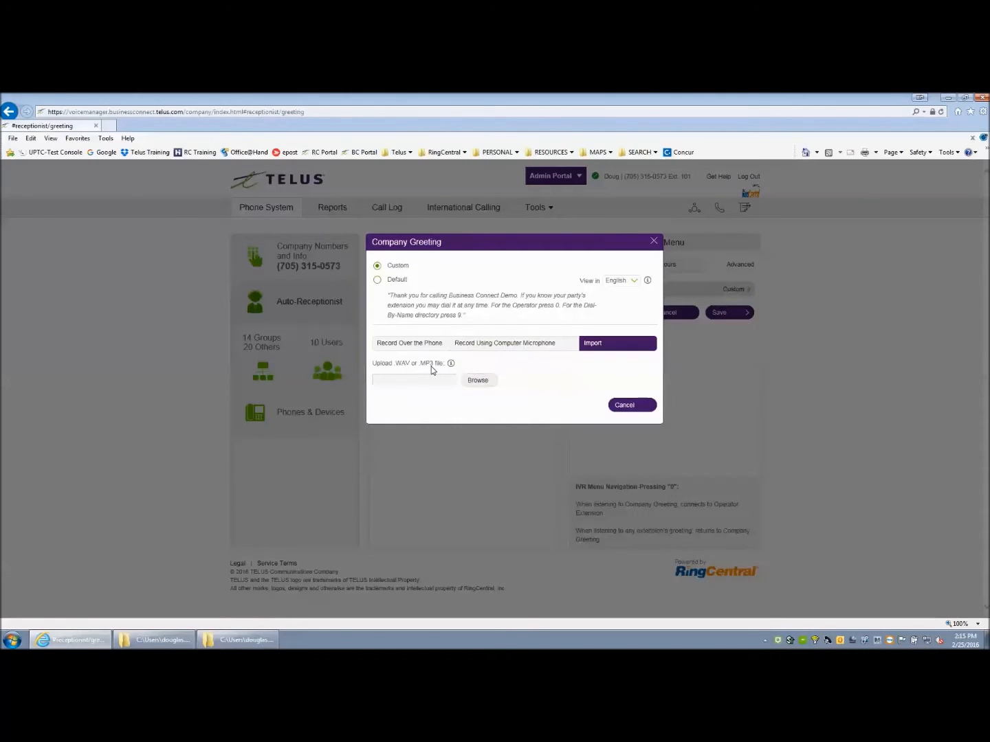
mouse_move(582, 412)
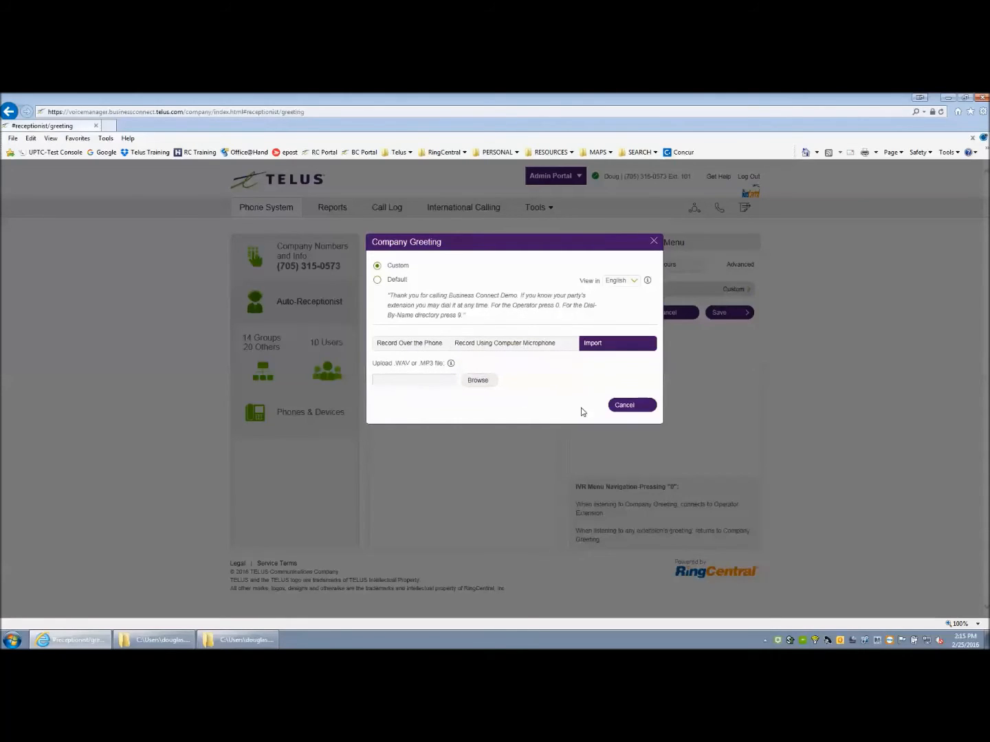
left_click(624, 404)
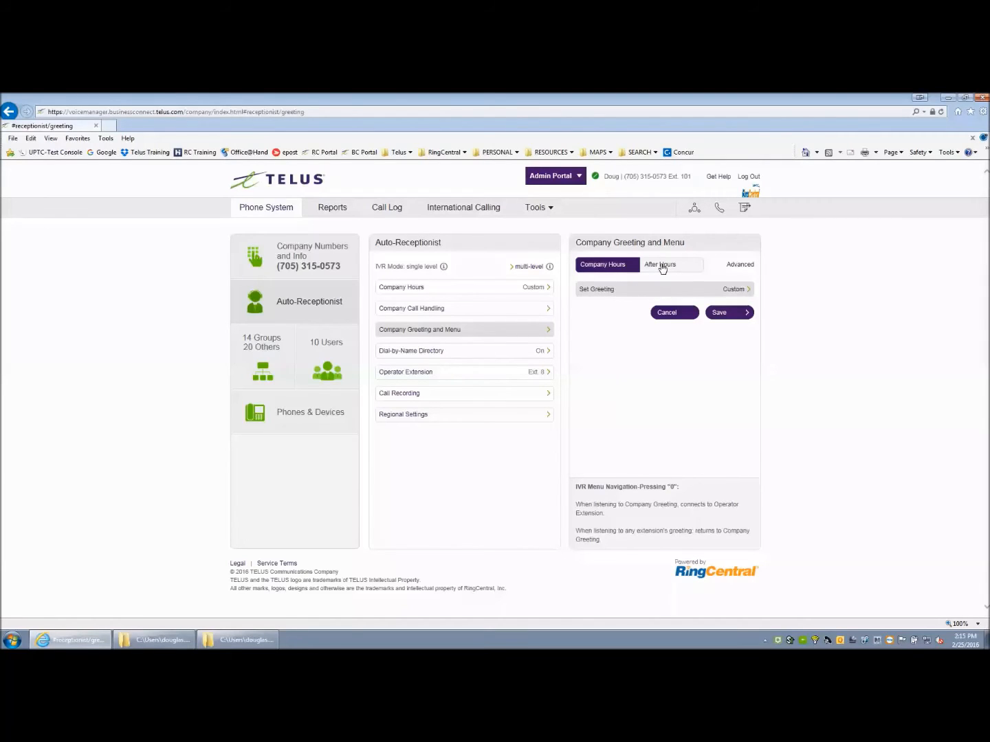
Step: Show the After Hours greeting and bring up its Set Greeting dialog
left_click(671, 264)
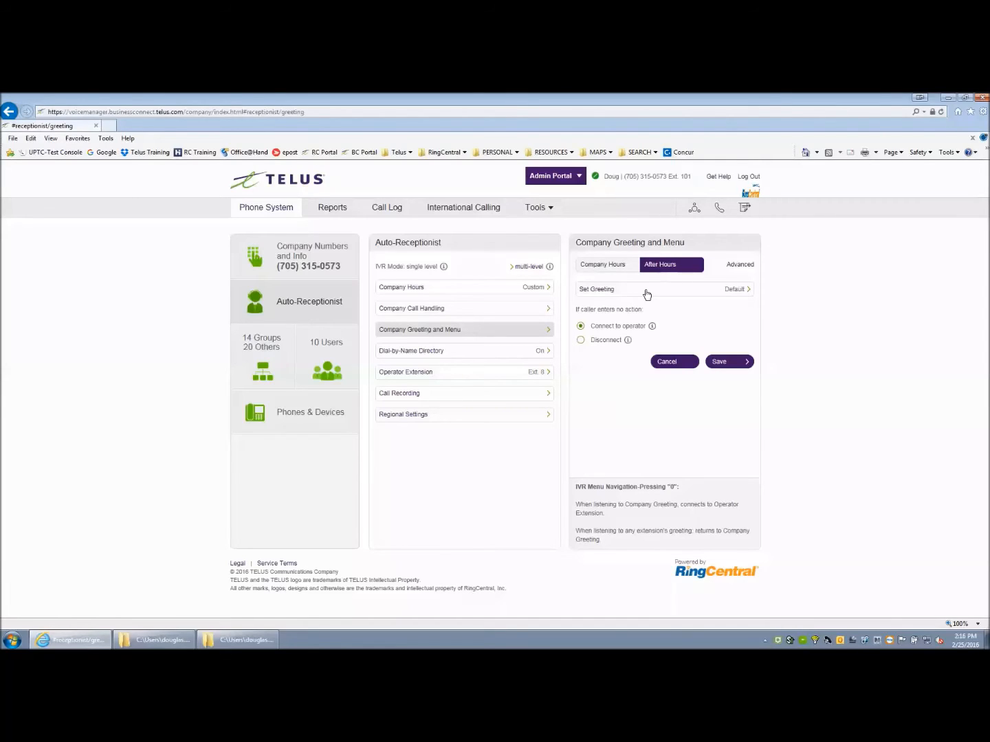
left_click(603, 263)
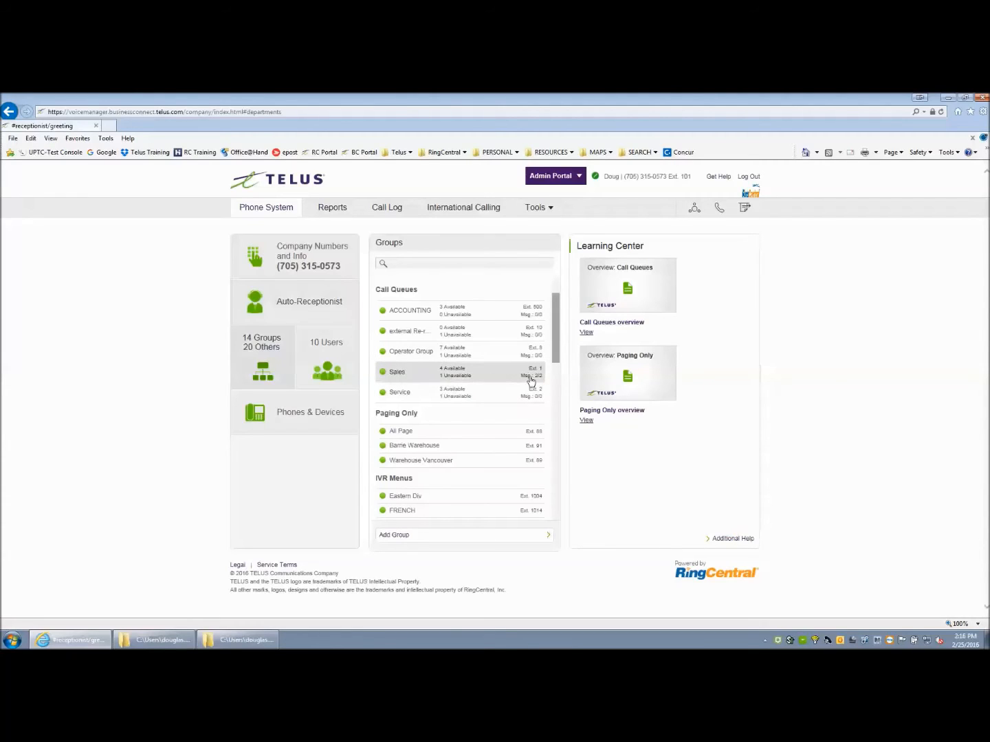
mouse_move(417, 399)
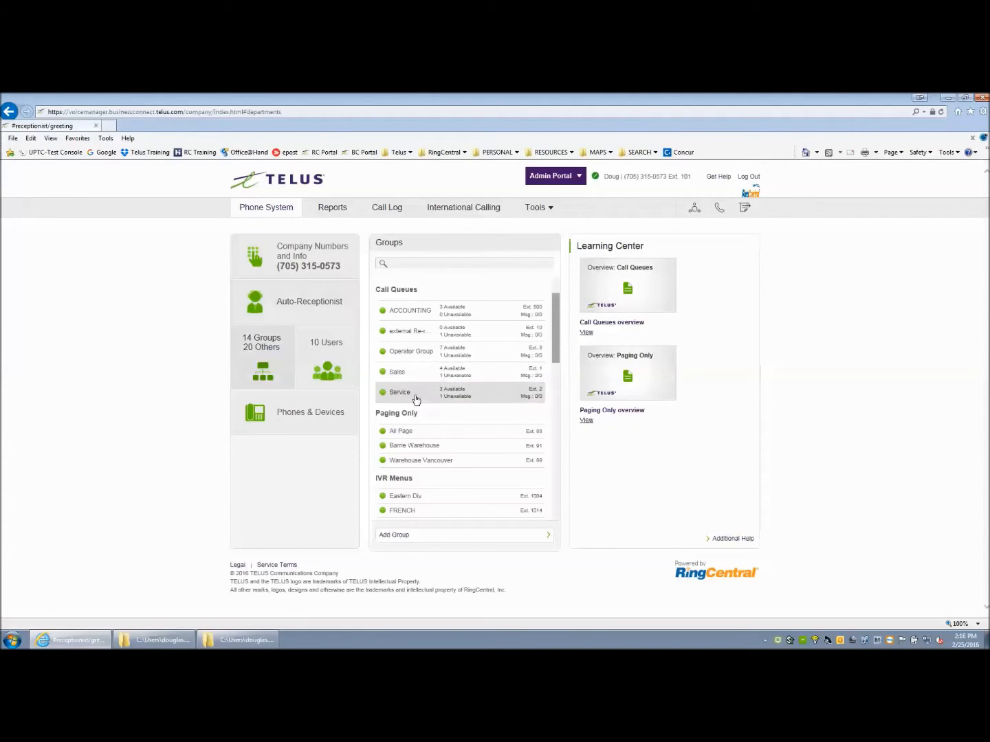
mouse_move(539, 384)
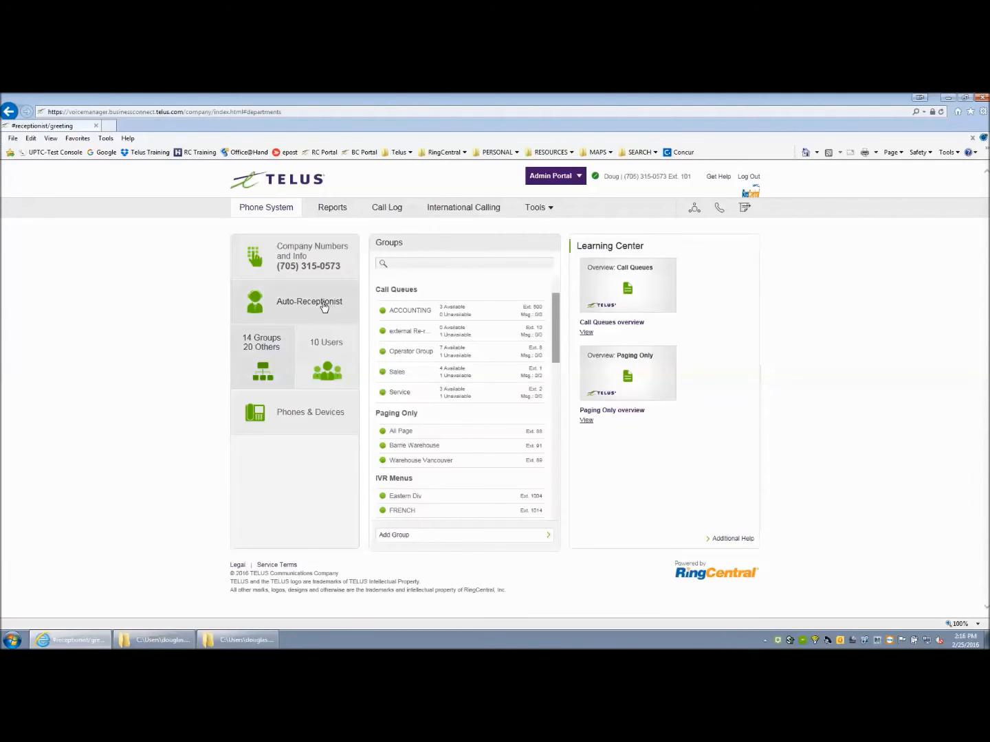
Step: Go back to the Auto-Receptionist settings from the Groups page
left_click(309, 301)
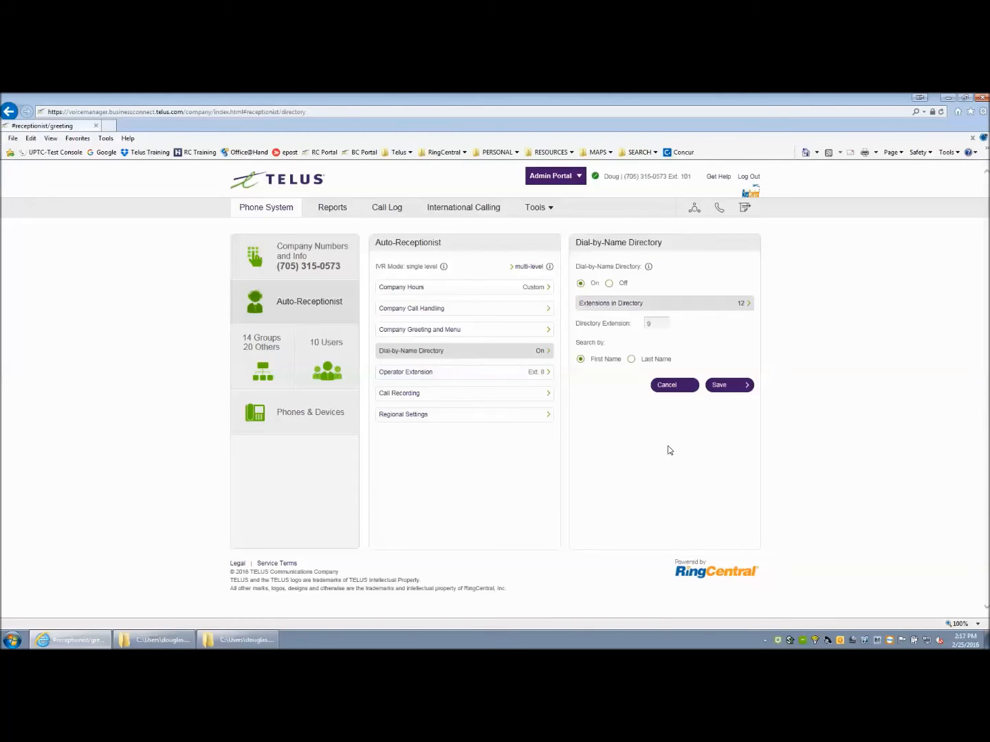
Step: Keep the dial-by-name directory on with directory extension 9 and first-name search
left_click(657, 323)
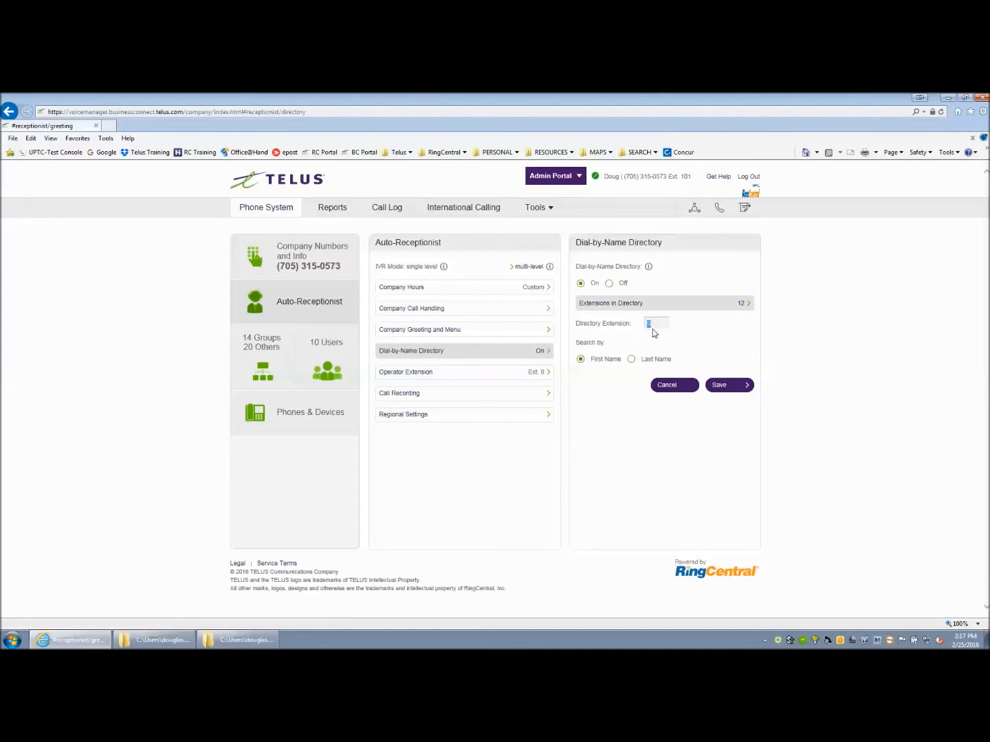
mouse_move(657, 328)
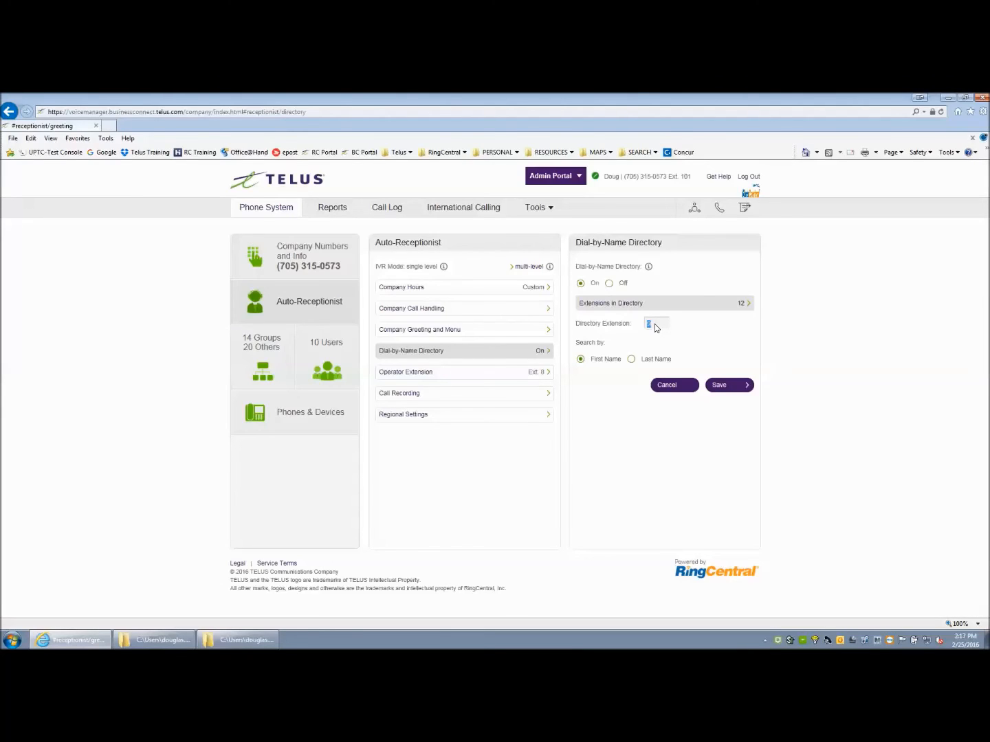
type("9")
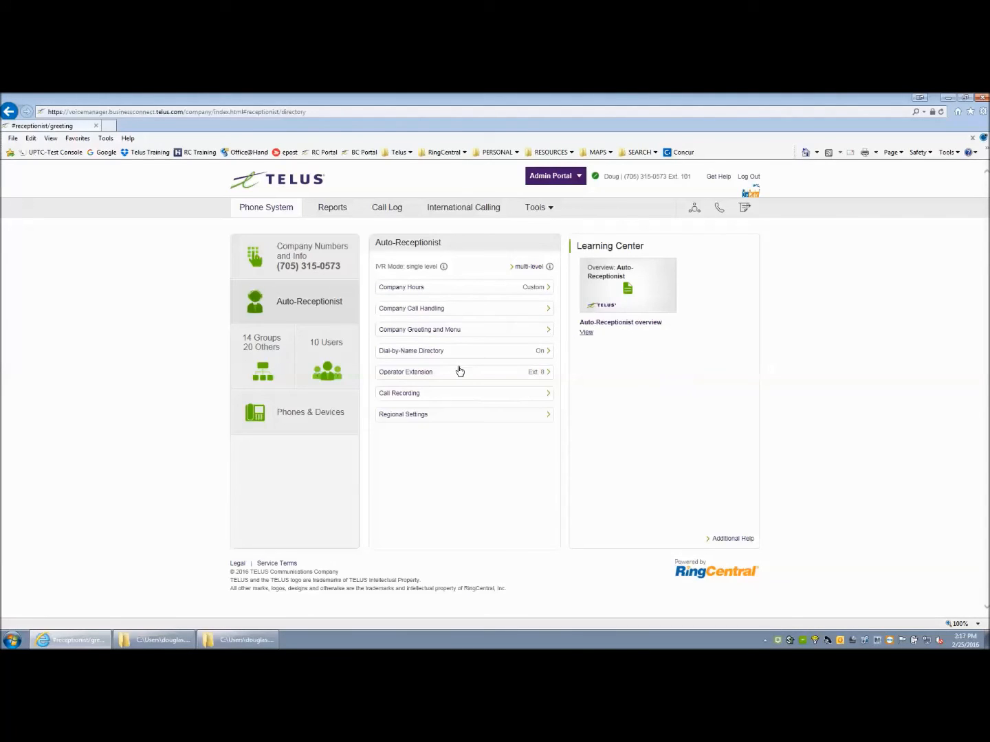
Step: Save the dial-by-name directory and scroll to the Operator Extension list for the Operator Group
left_click(426, 371)
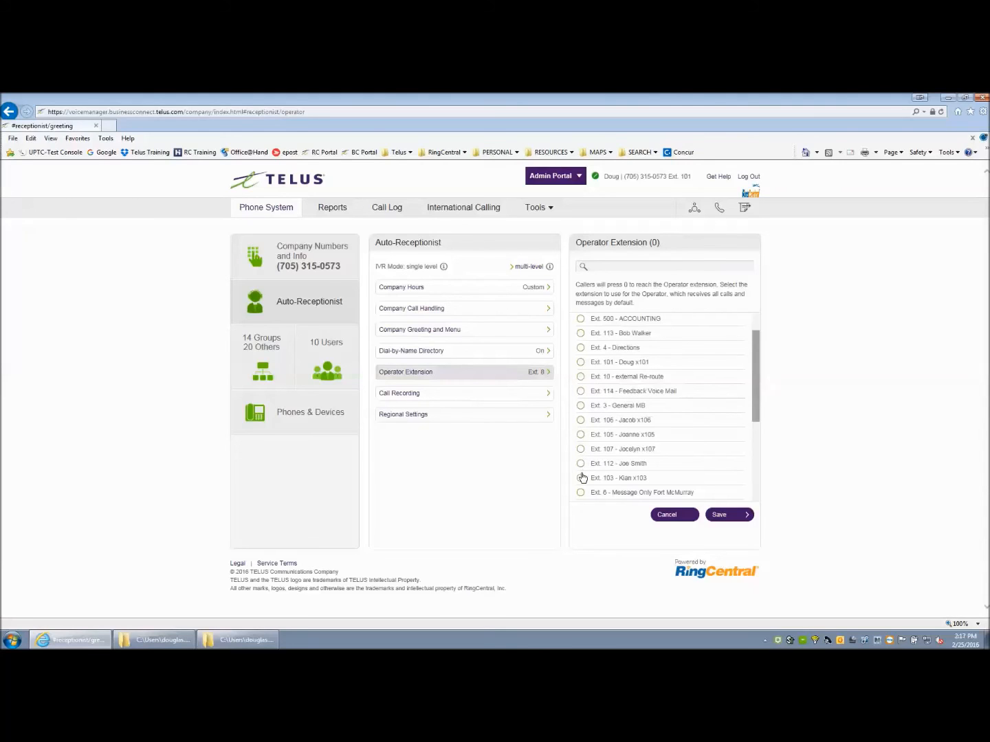
scroll("down", 3)
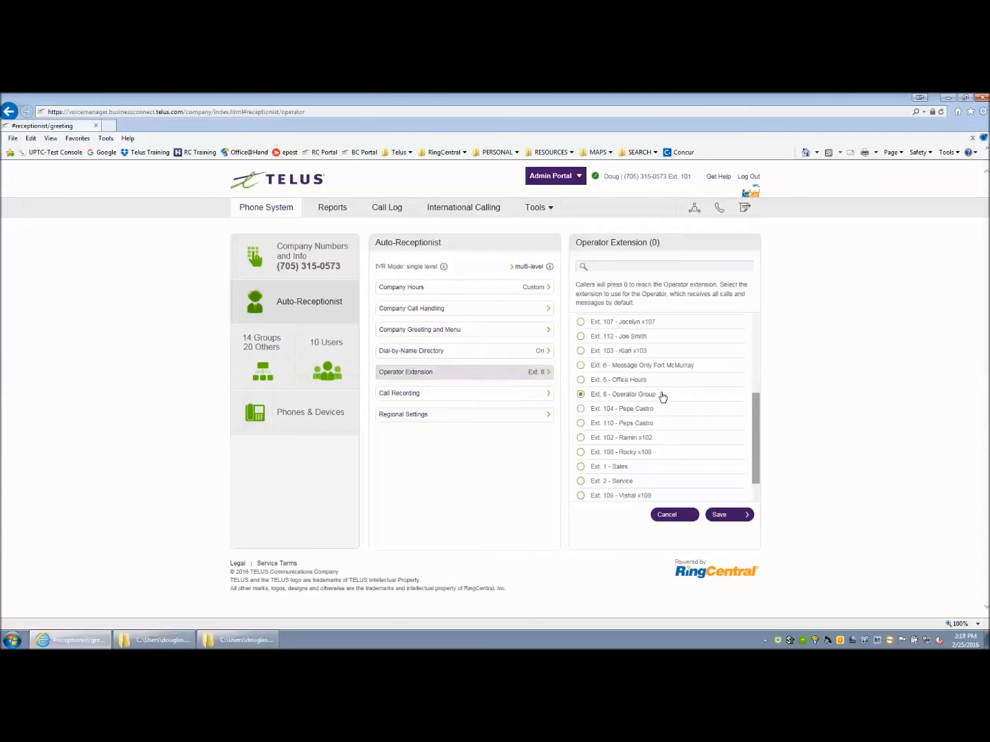
mouse_move(596, 392)
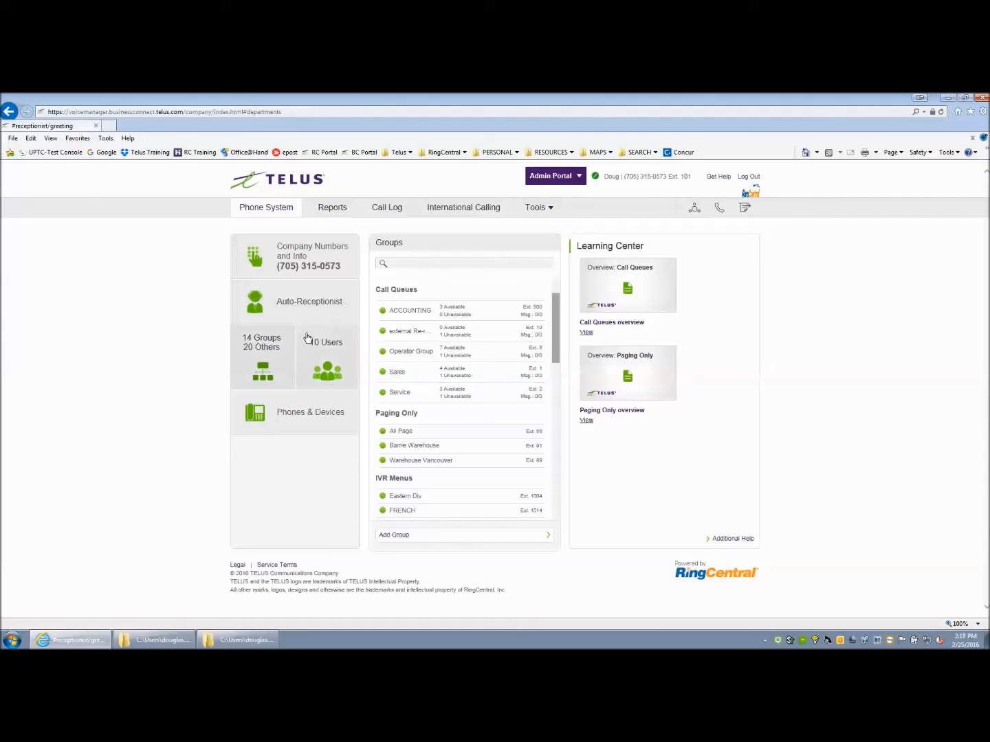
Step: View the auto-receptionist Regional Settings with the time zone list showing Pacific Time (US & Canada)
left_click(308, 301)
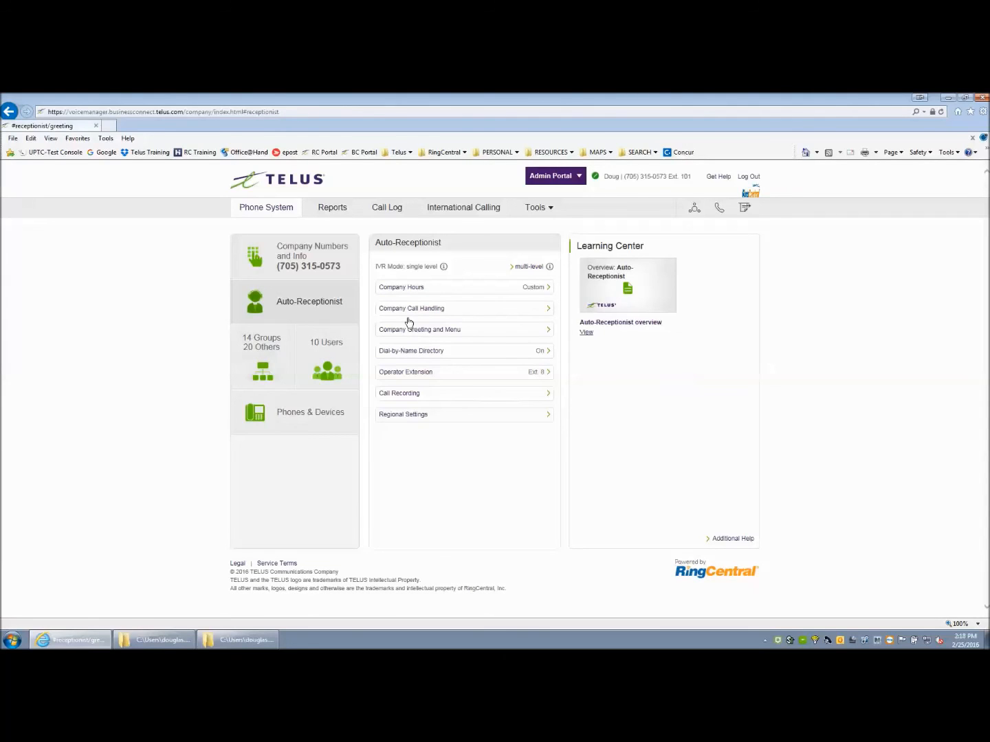
mouse_move(422, 372)
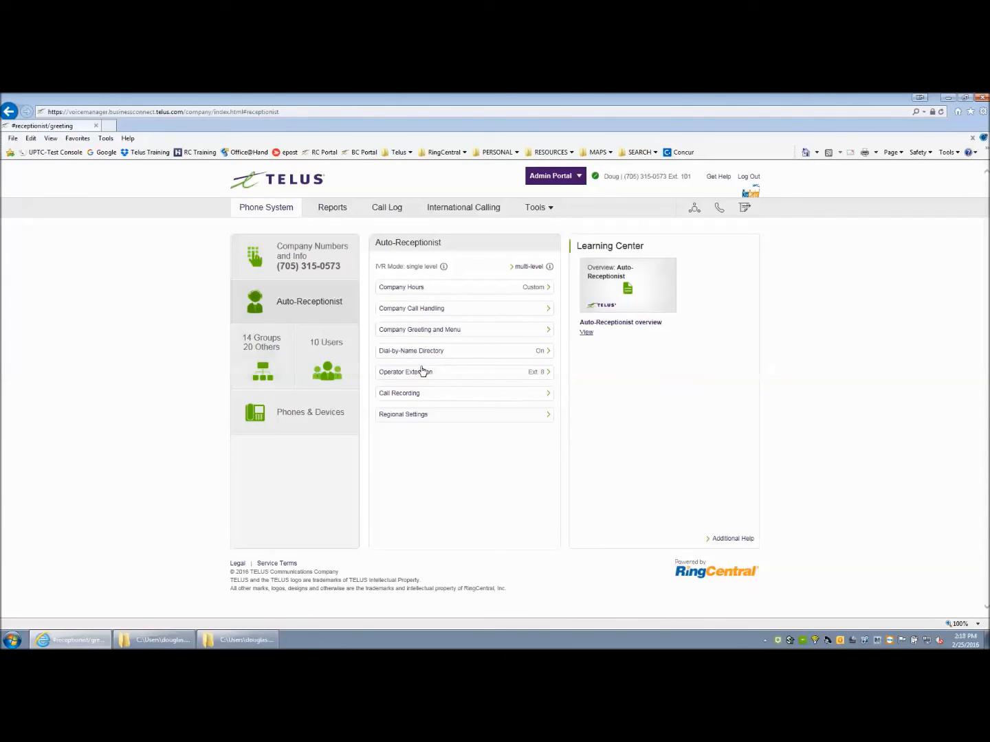
left_click(404, 413)
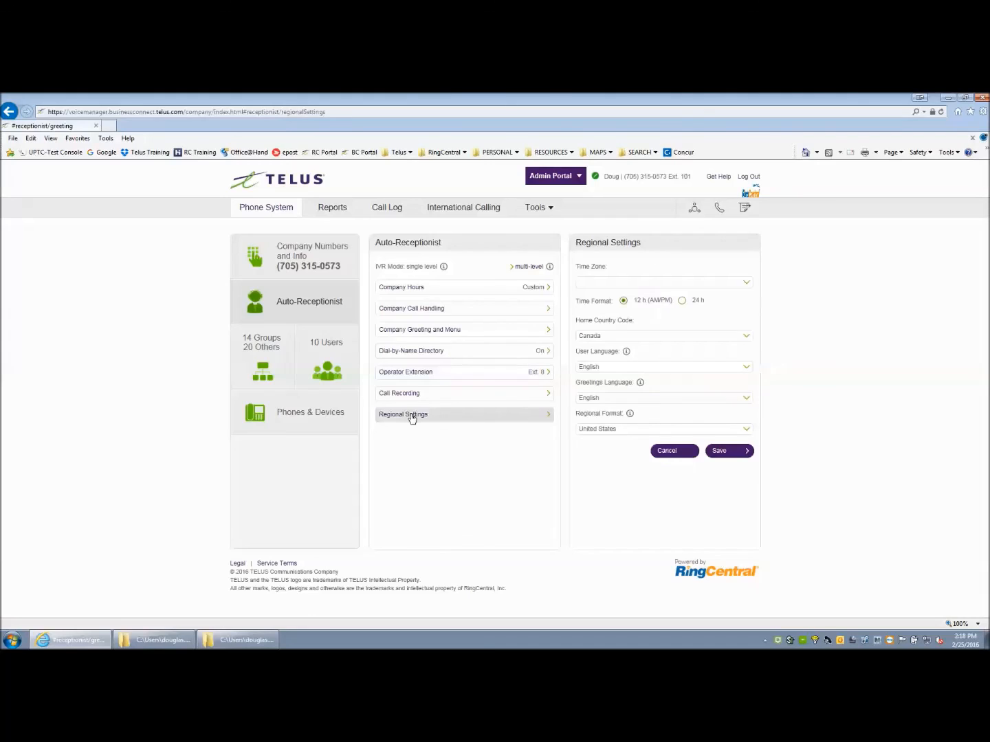
left_click(661, 281)
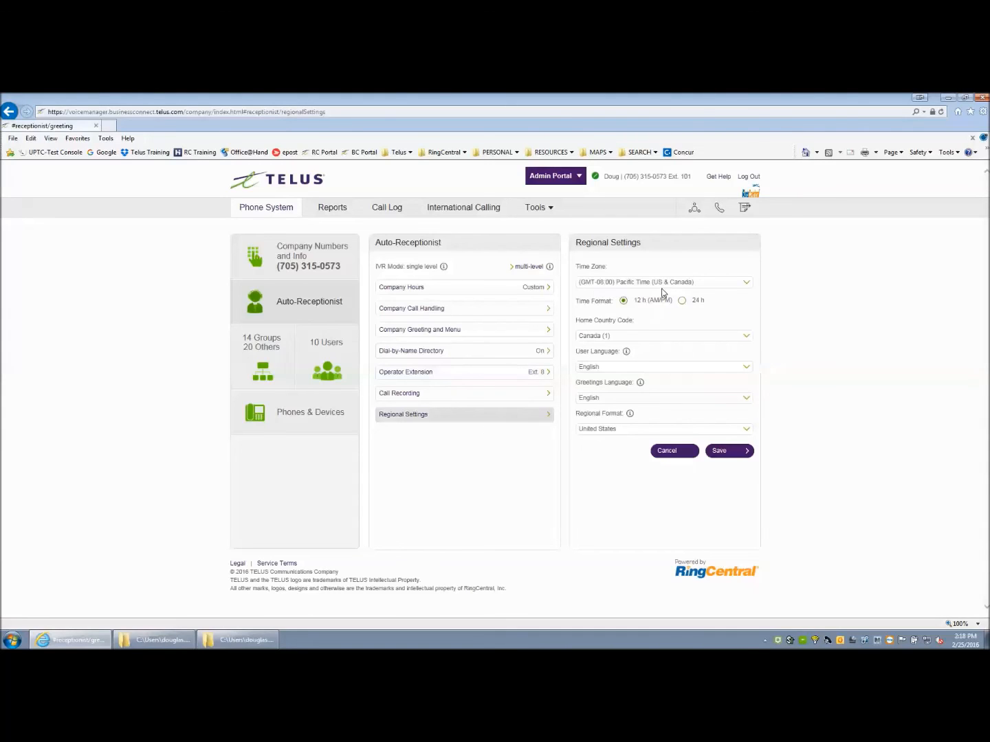
mouse_move(599, 293)
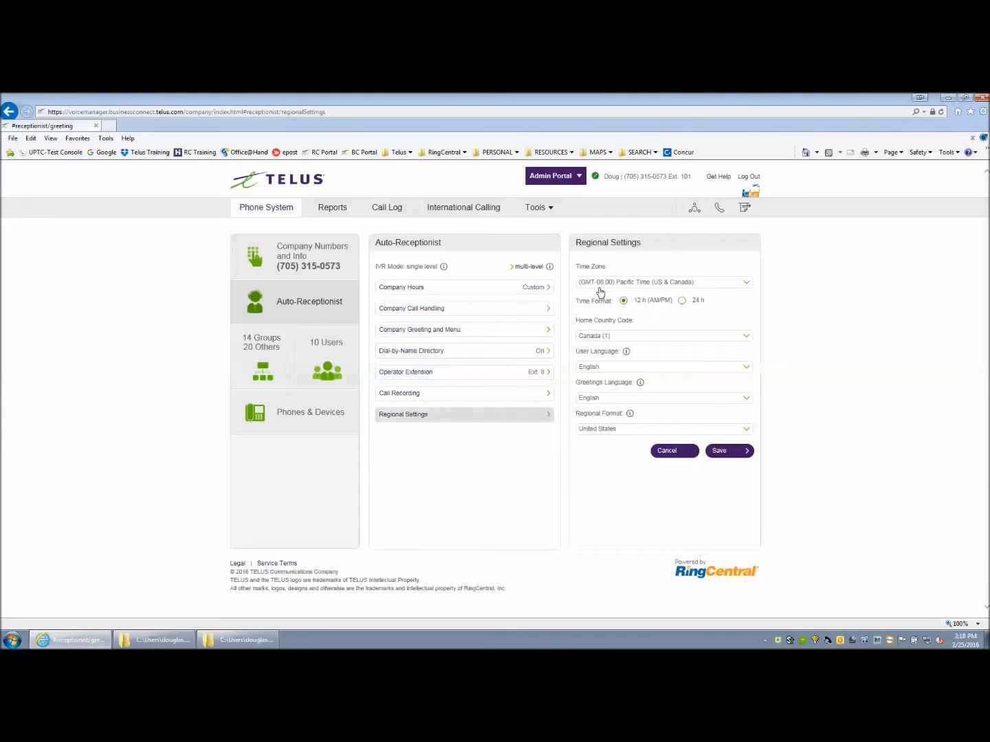
mouse_move(621, 286)
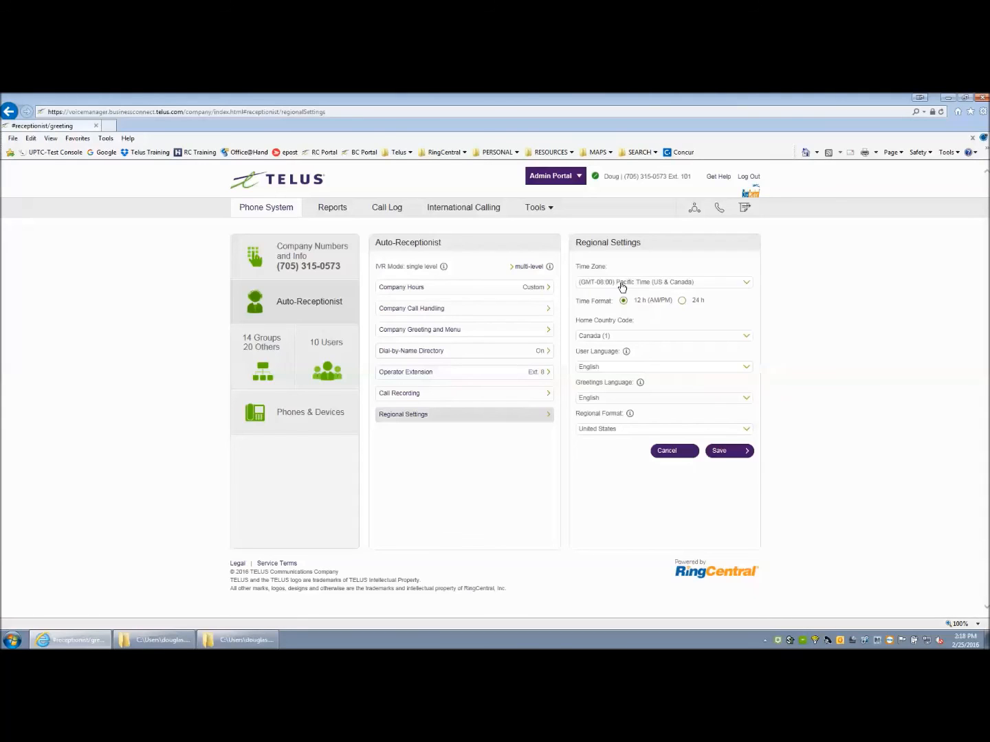
left_click(663, 282)
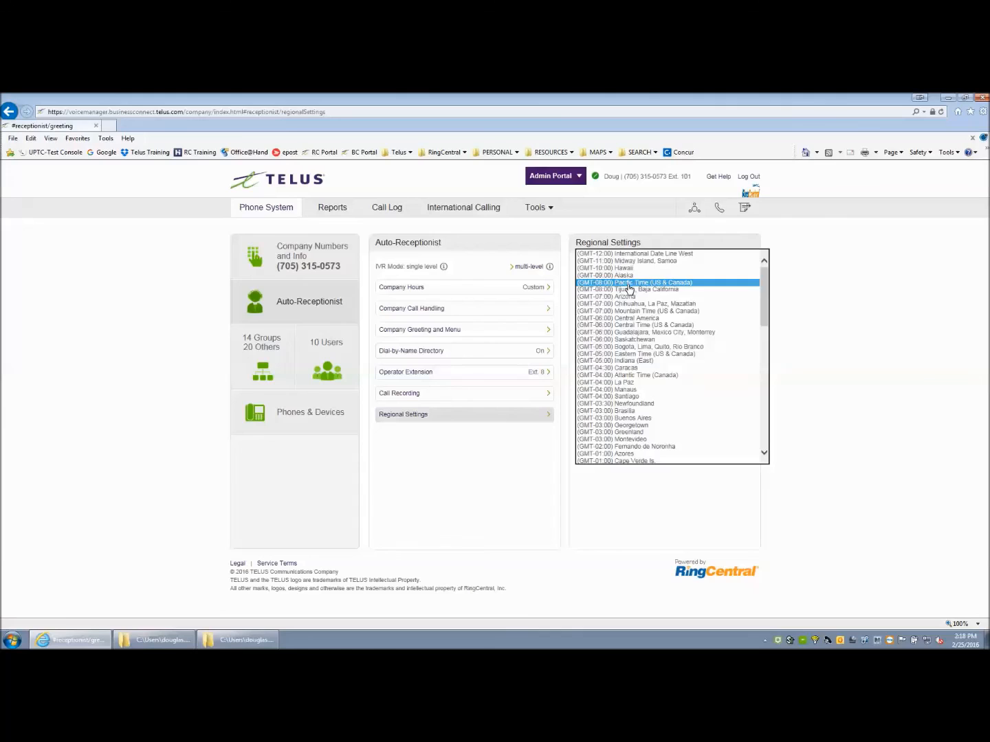
mouse_move(627, 333)
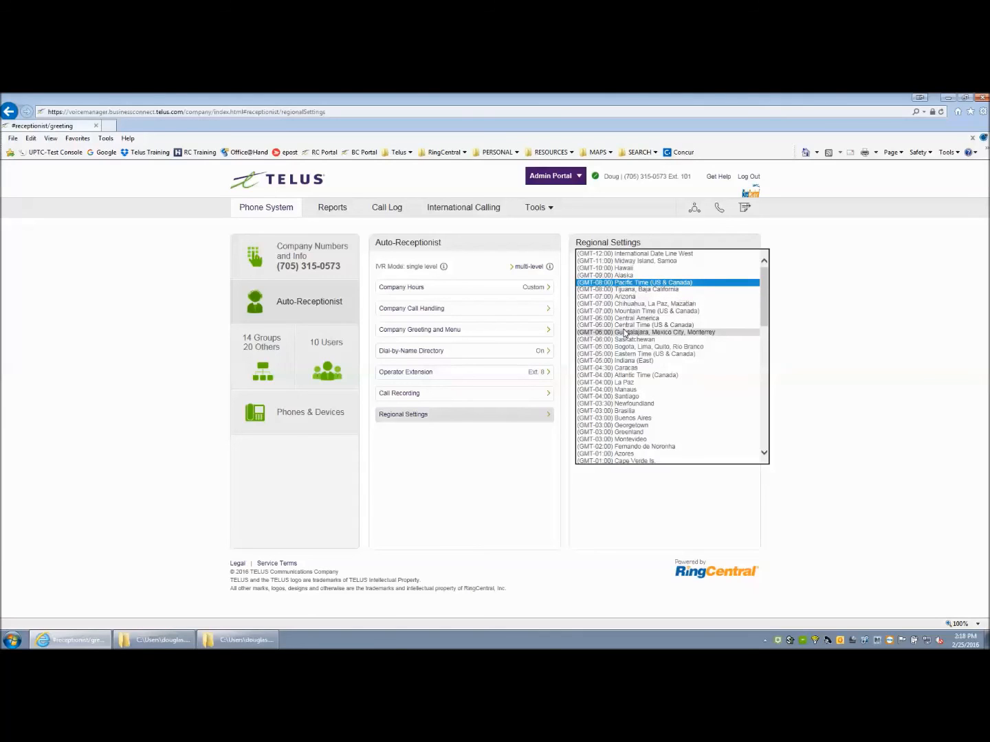